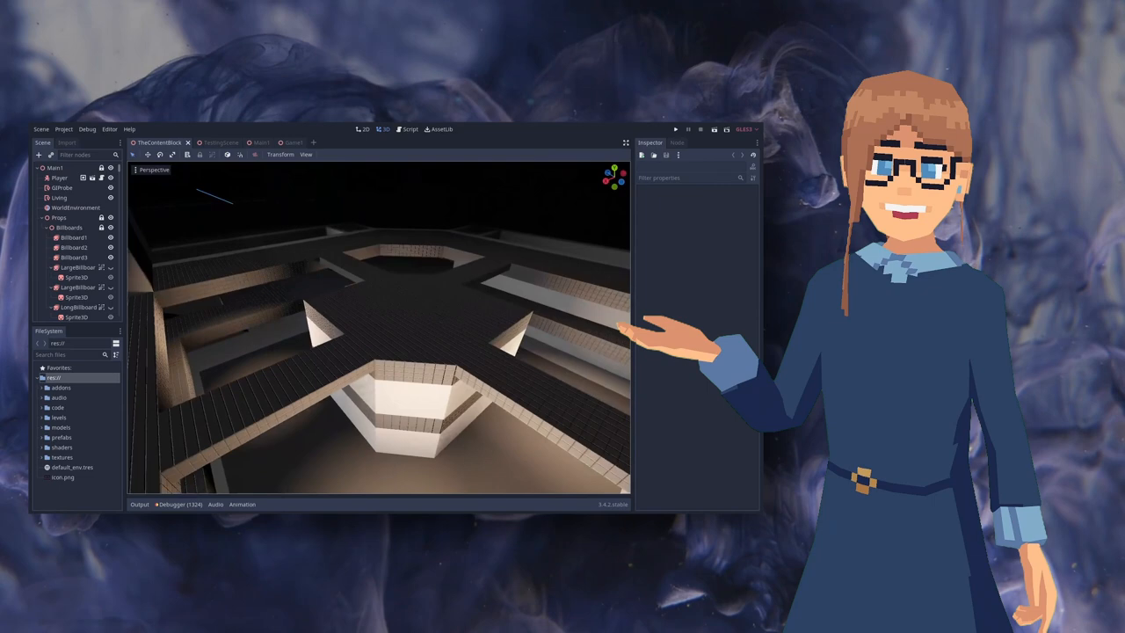
Leave the demo level and start a new empty Godot project with a blank 3D scene
click(255, 142)
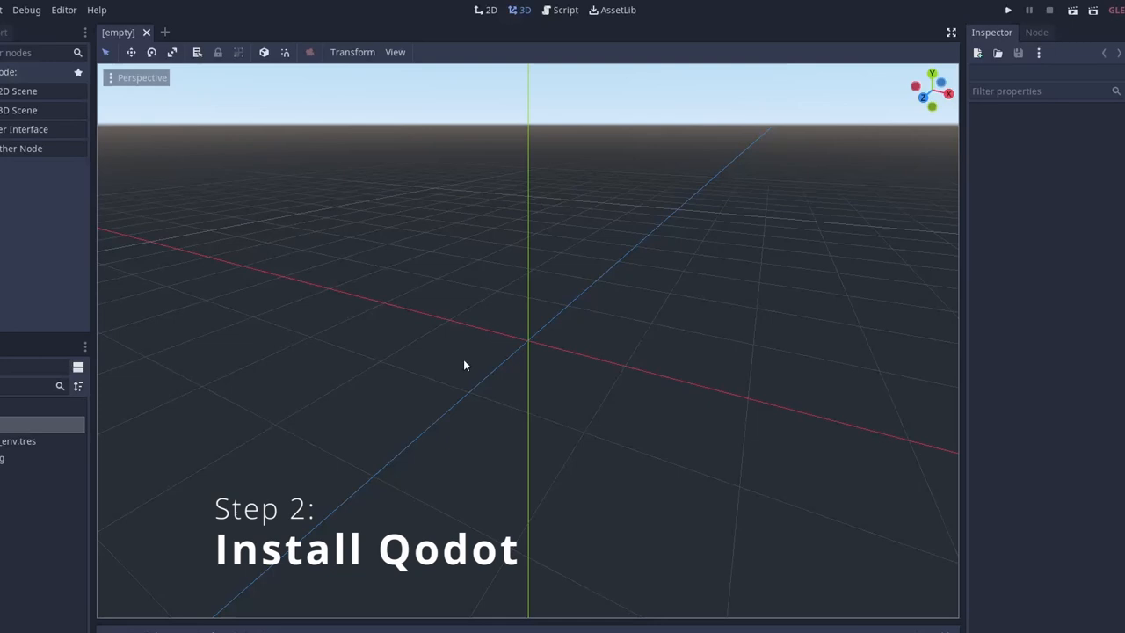
Download and install the Qodot asset from AssetLib and confirm the success message
click(611, 11)
text(qodot)
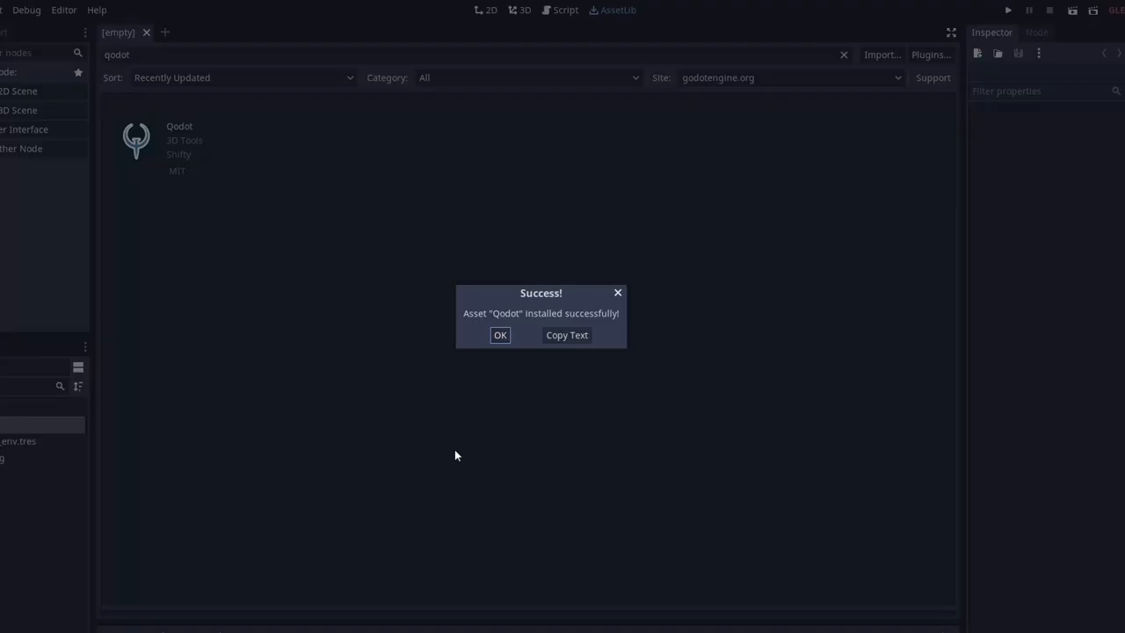
click(499, 334)
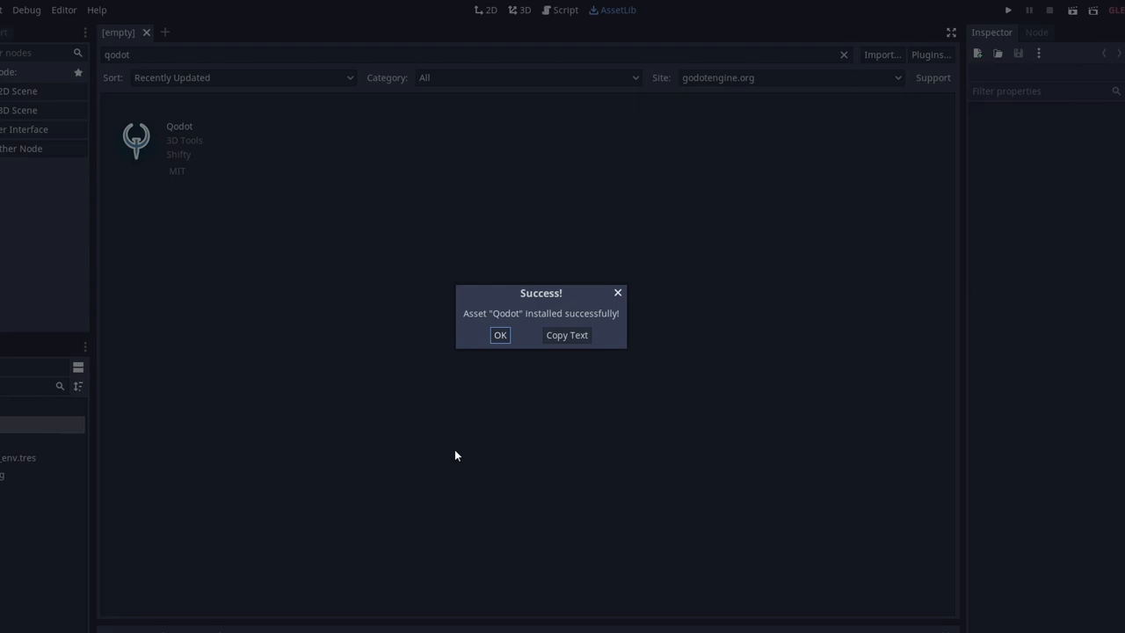
click(499, 334)
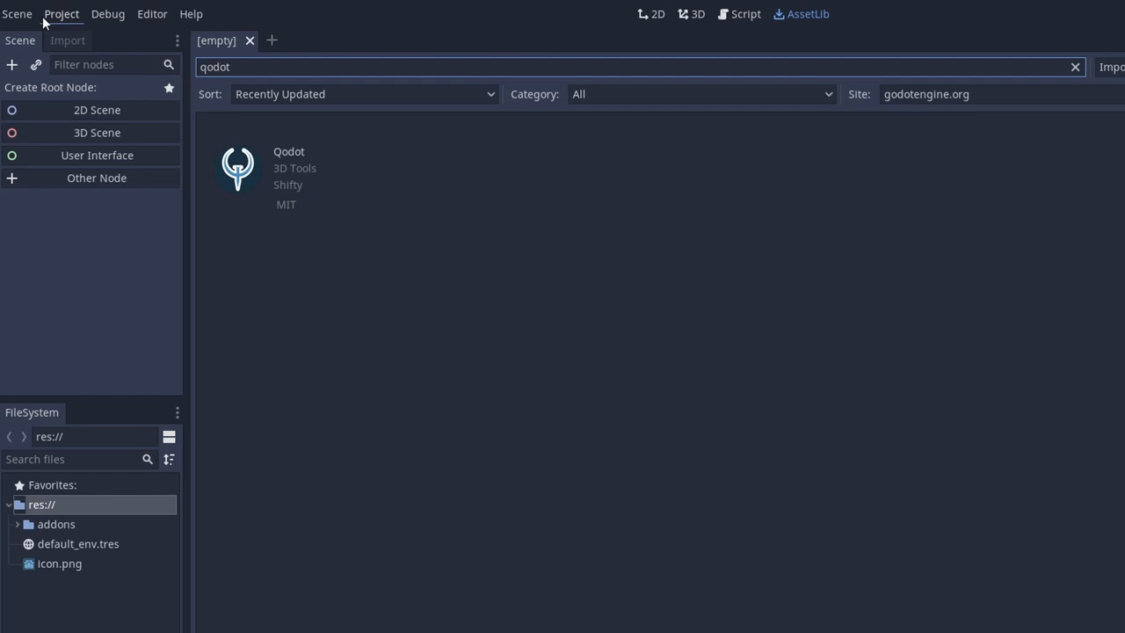
click(60, 14)
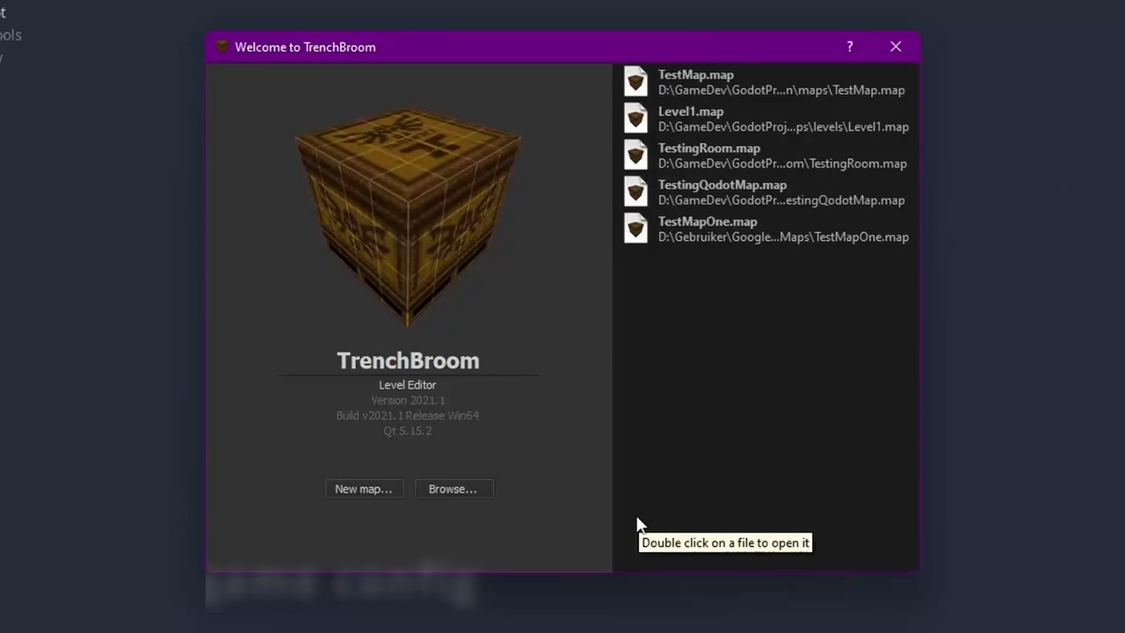
Dismiss the TrenchBroom welcome dialog and return to the Godot editor
click(362, 489)
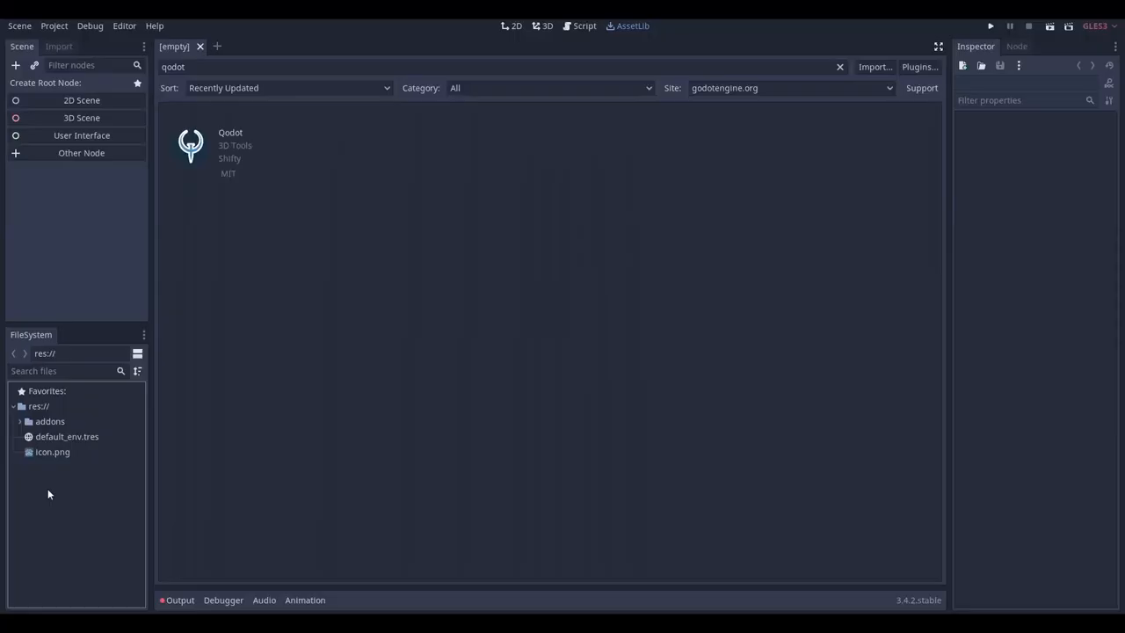
Show qodot_trenchbroom_config_folder.tres from addons/qodot/game_definitions/trenchbroom in the Inspector
click(19, 422)
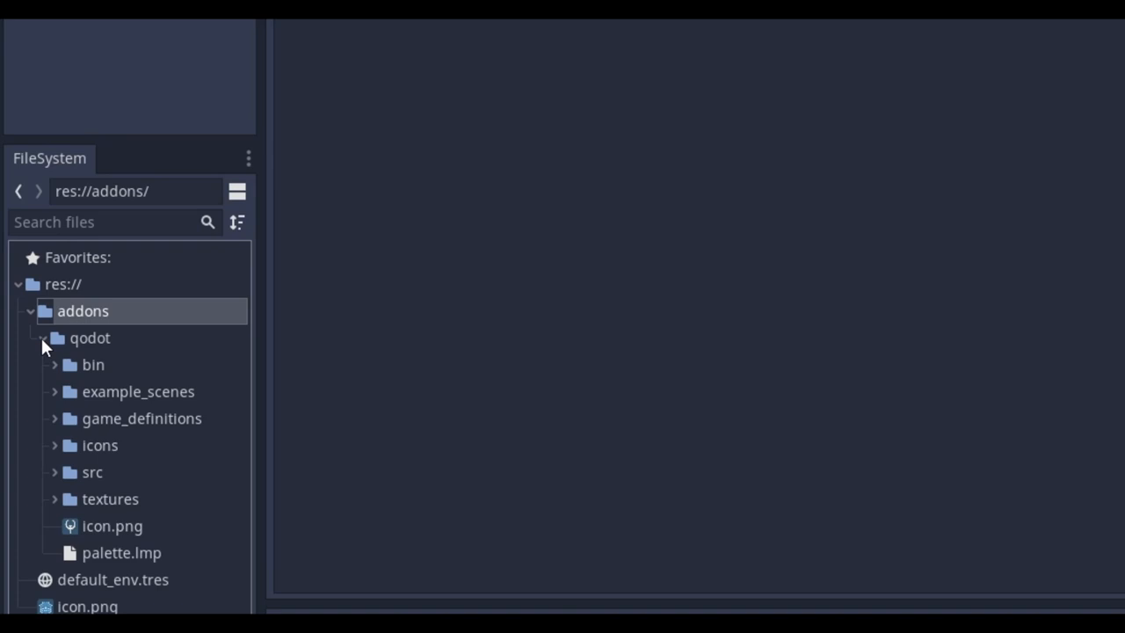
click(55, 418)
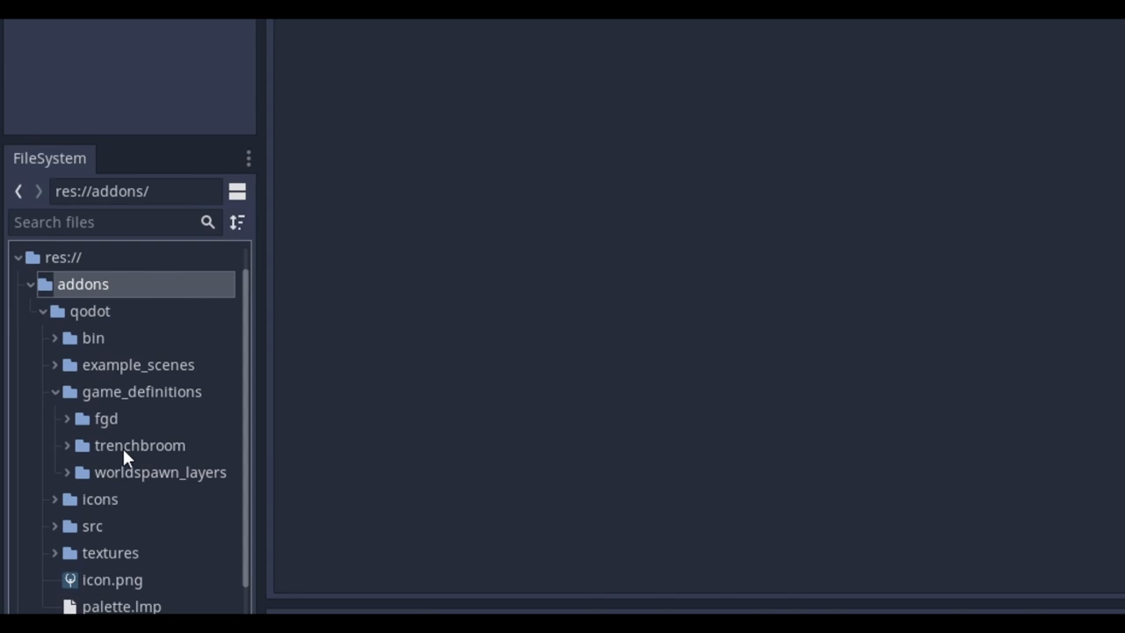
click(67, 444)
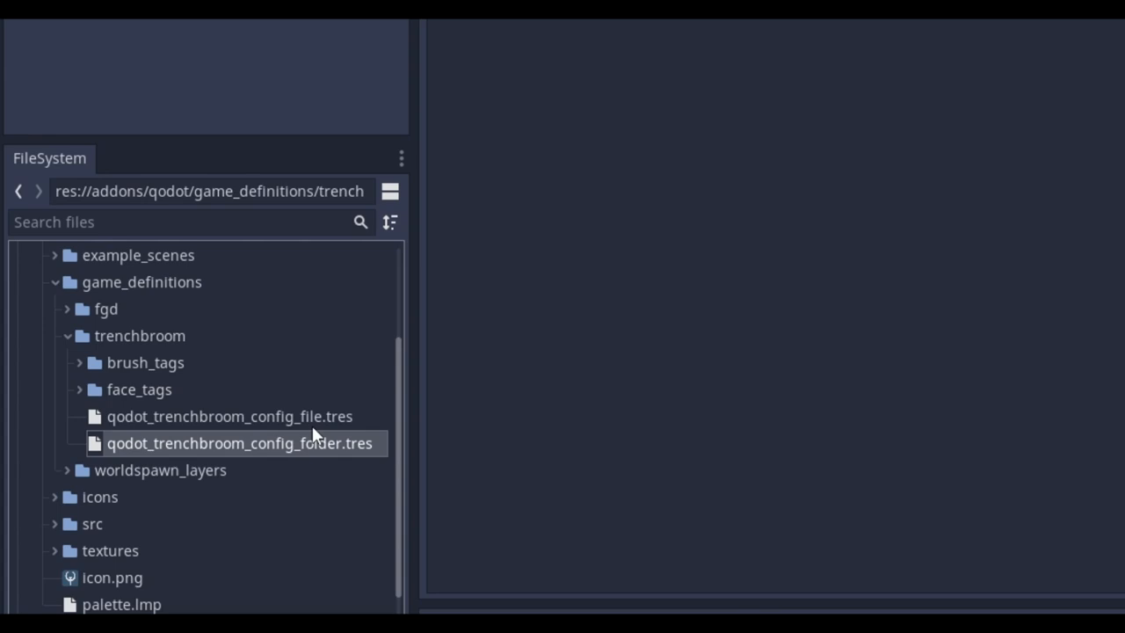
click(239, 443)
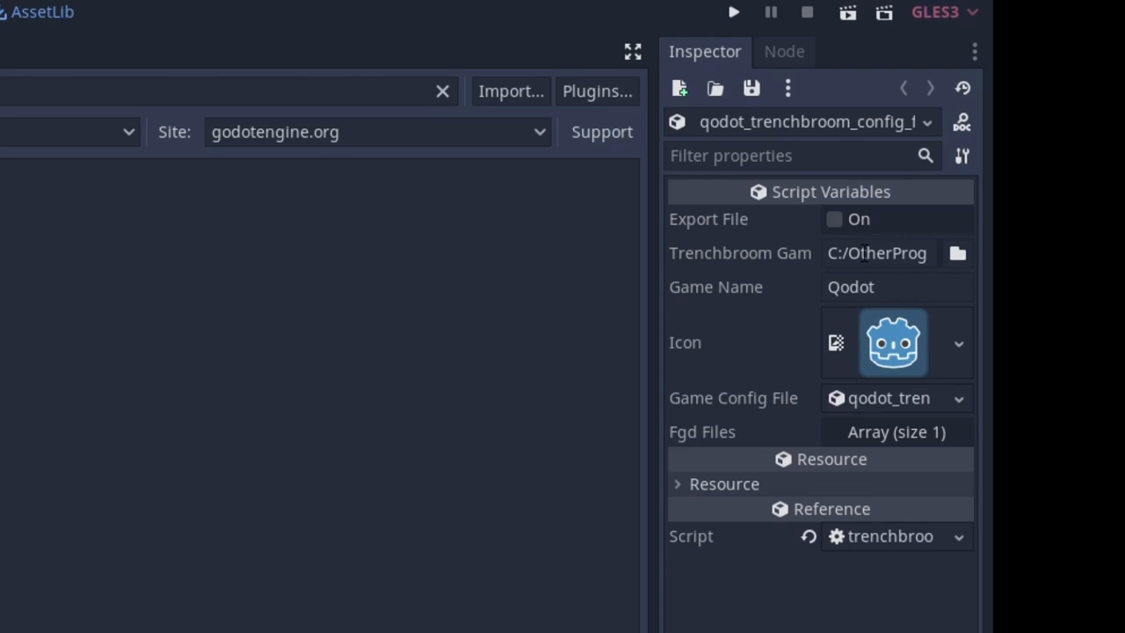
Set Trenchbroom Games Folder to TrenchBroom/games and export the CoolFPS configuration there
click(955, 253)
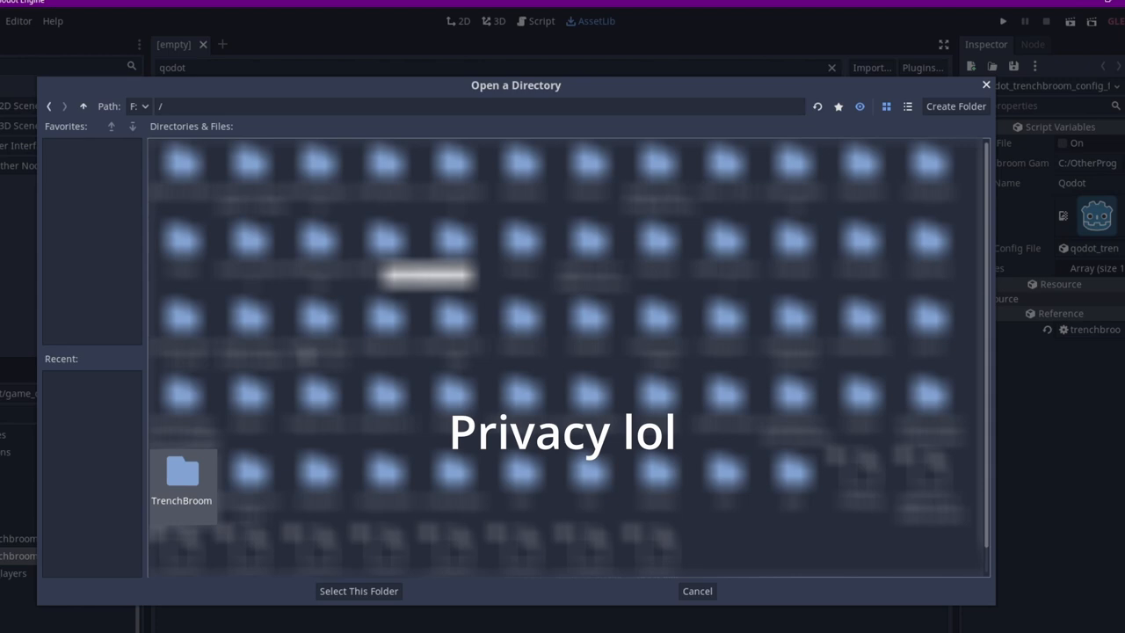
double_click(181, 474)
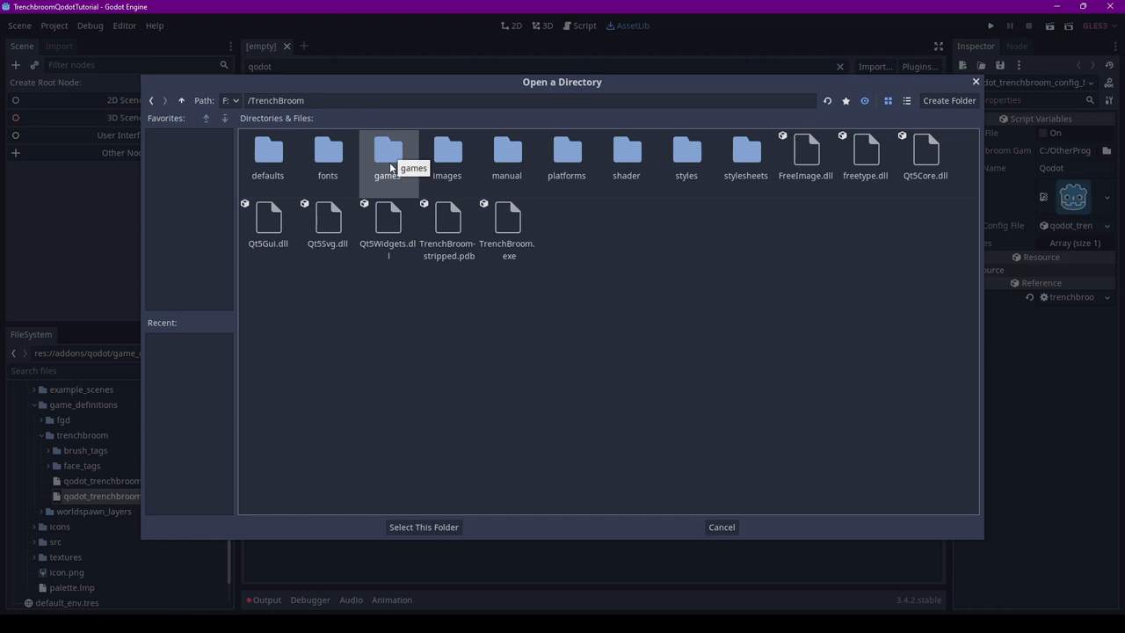
click(421, 527)
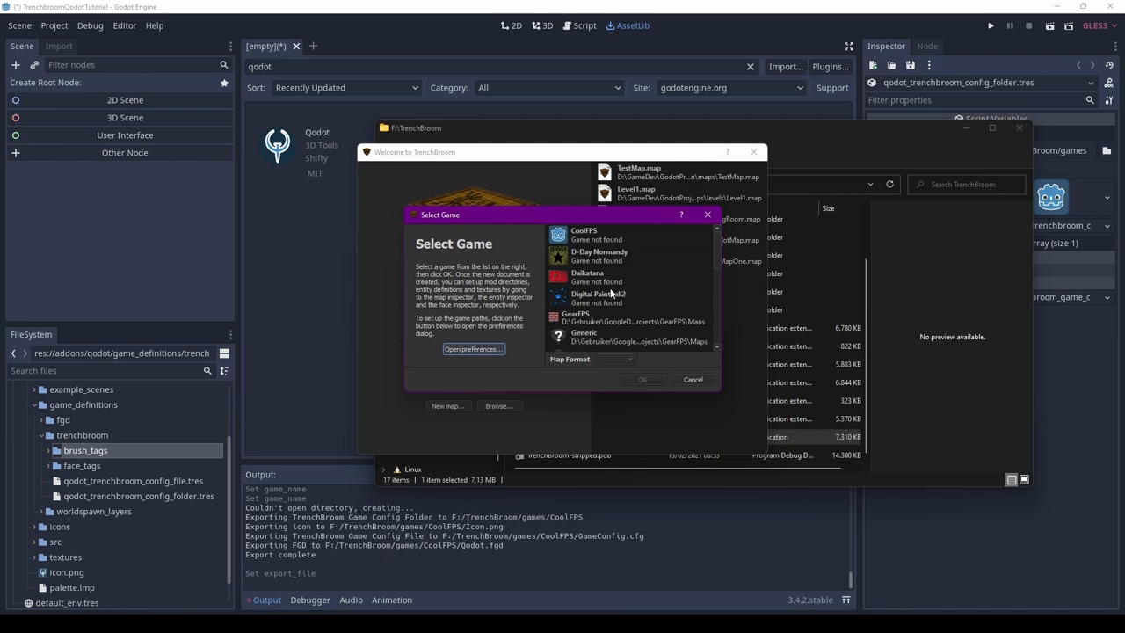
Create a CoolFPS map and save it as a .map inside the new TrenchbroomLevels project folder
click(596, 233)
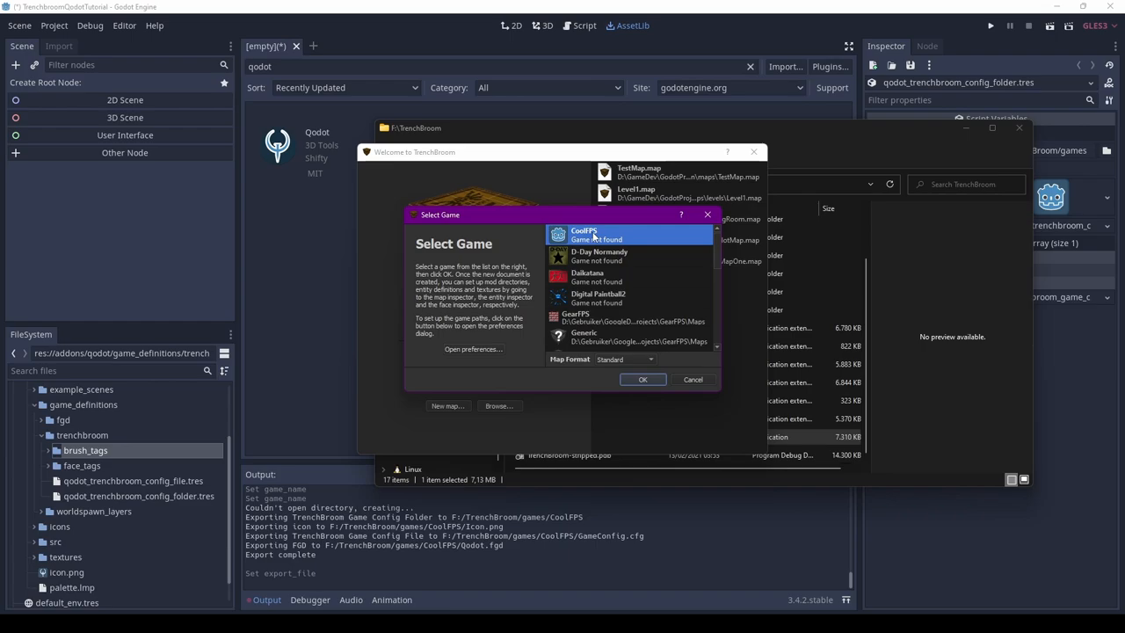
click(643, 379)
text(TrenchbroomLevels)
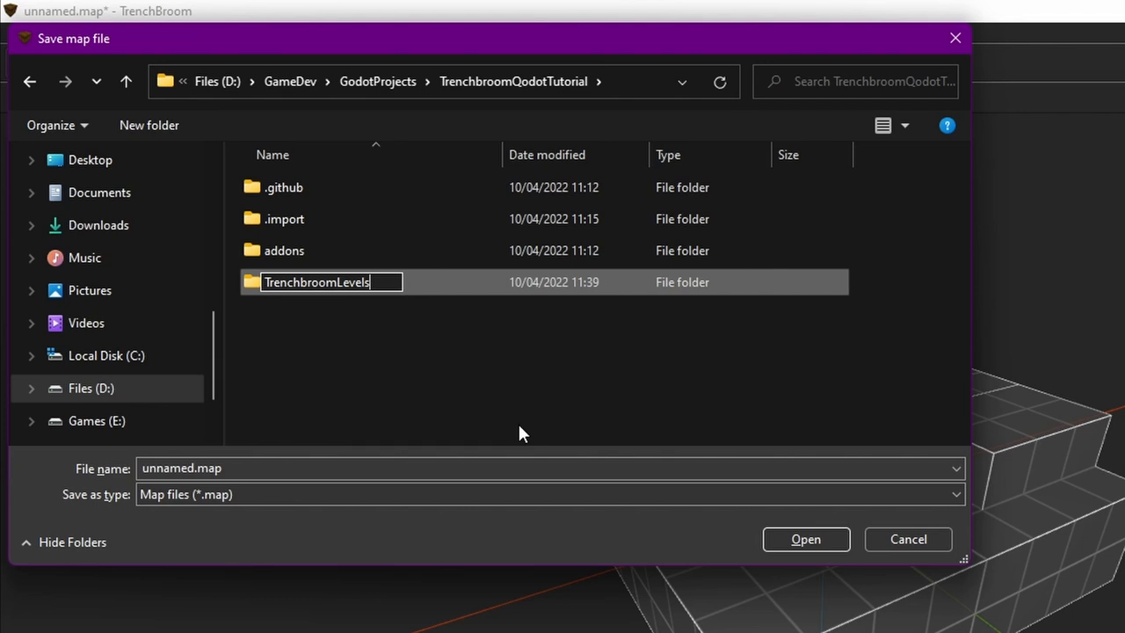
double_click(316, 281)
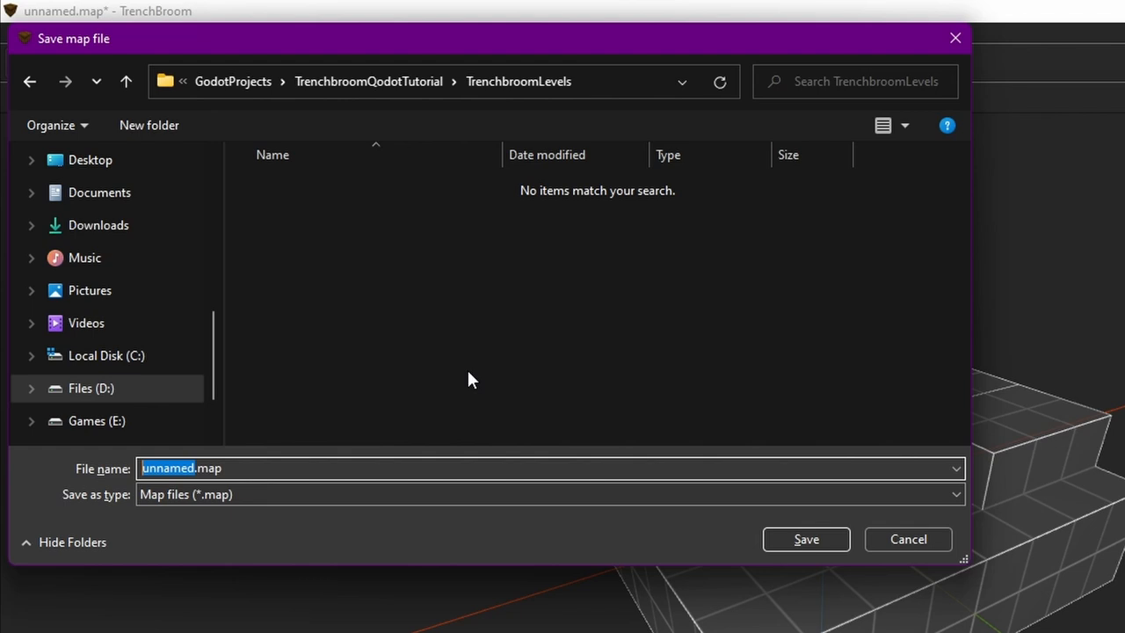
click(804, 537)
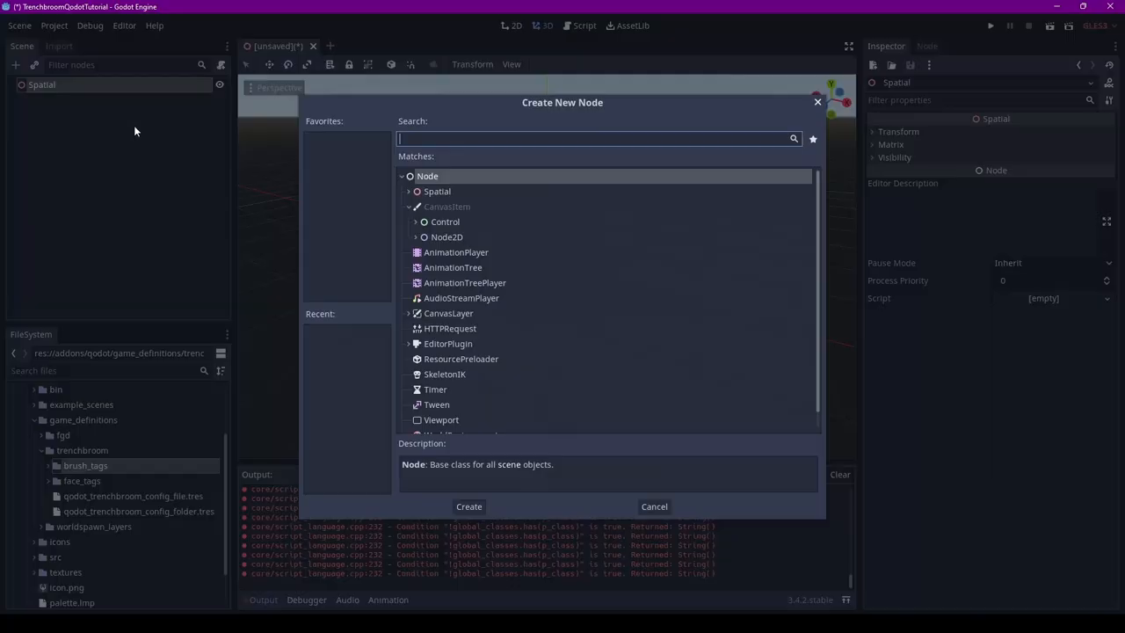
Create a QodotMap child under Spatial and assign TestingLevel.map as its Map File
scroll(down, 3)
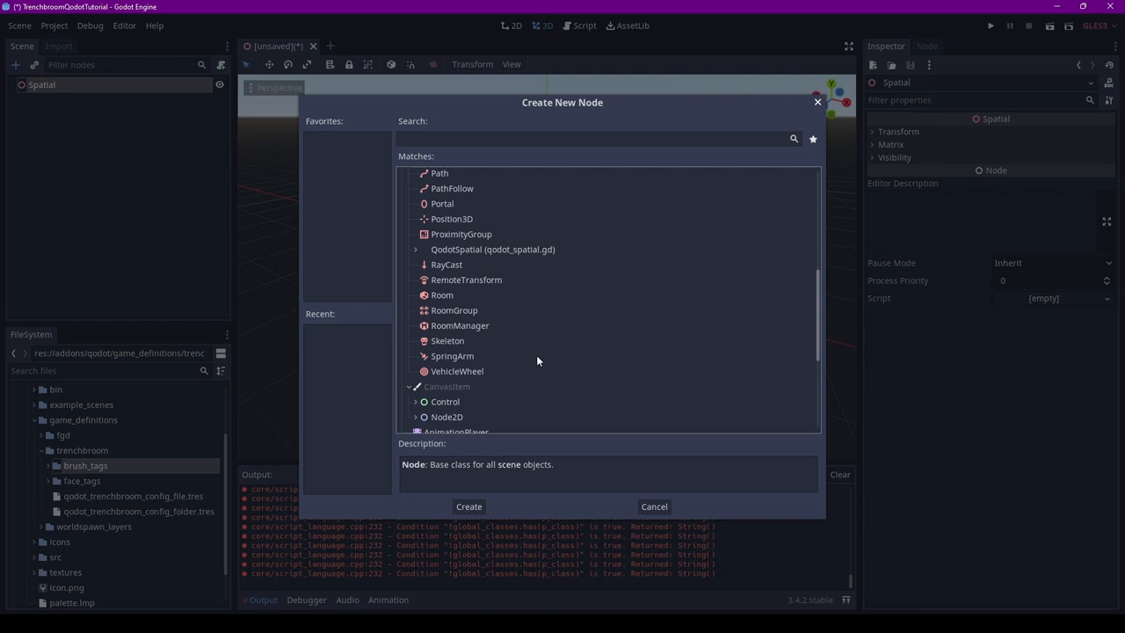
click(415, 249)
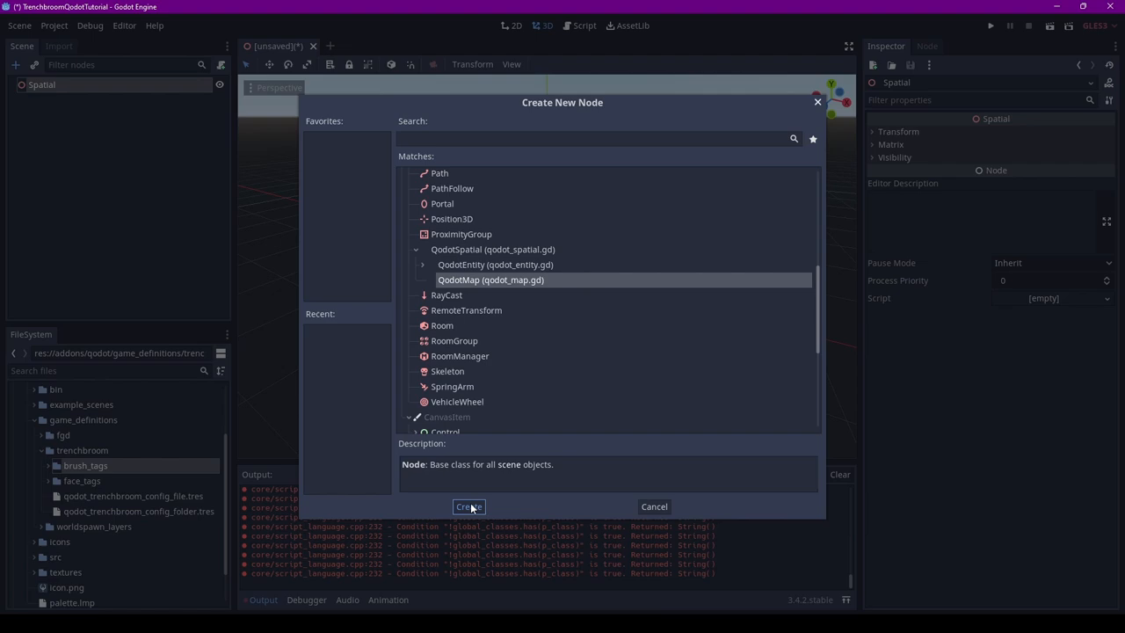
click(468, 506)
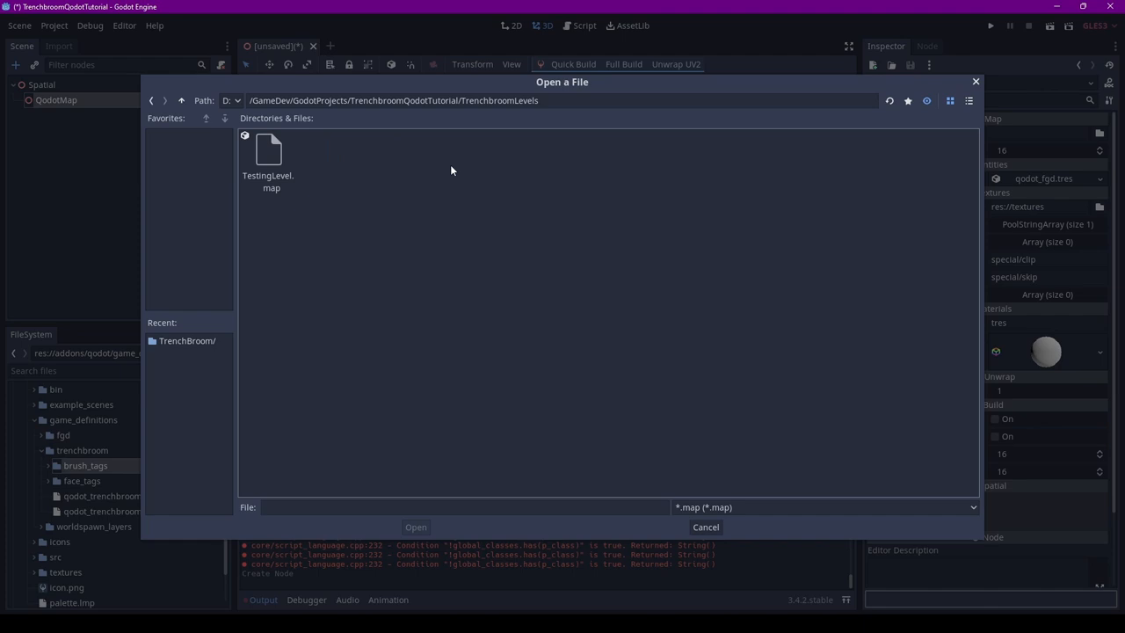
double_click(267, 155)
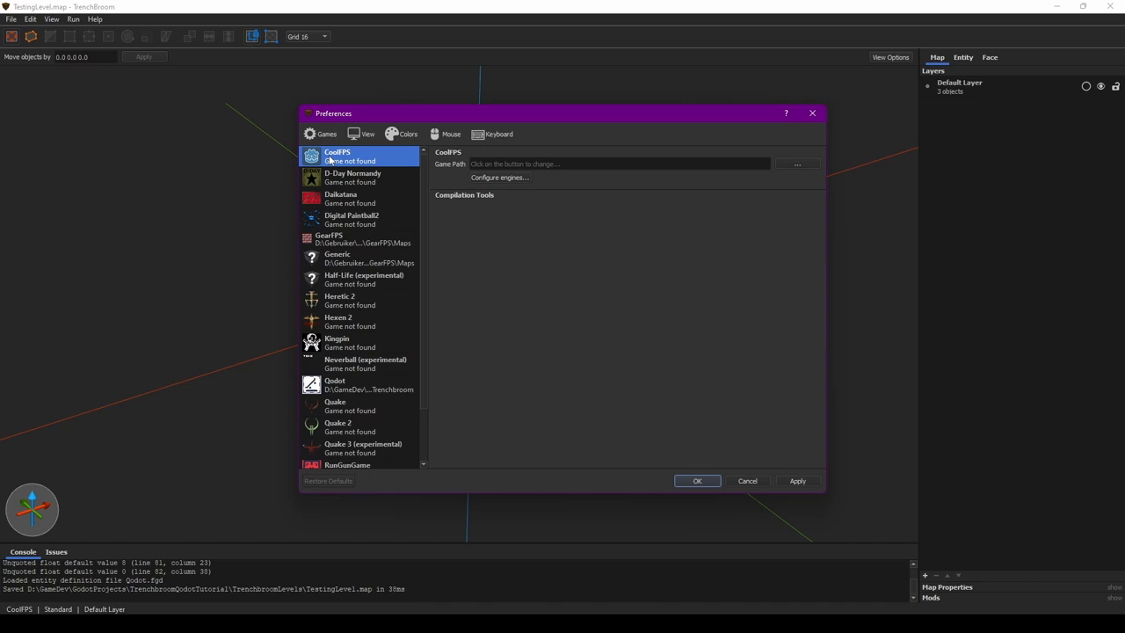
Create a textures folder in the project and set CoolFPS Game Path to the TrenchbroomQodotTutorial folder
click(796, 163)
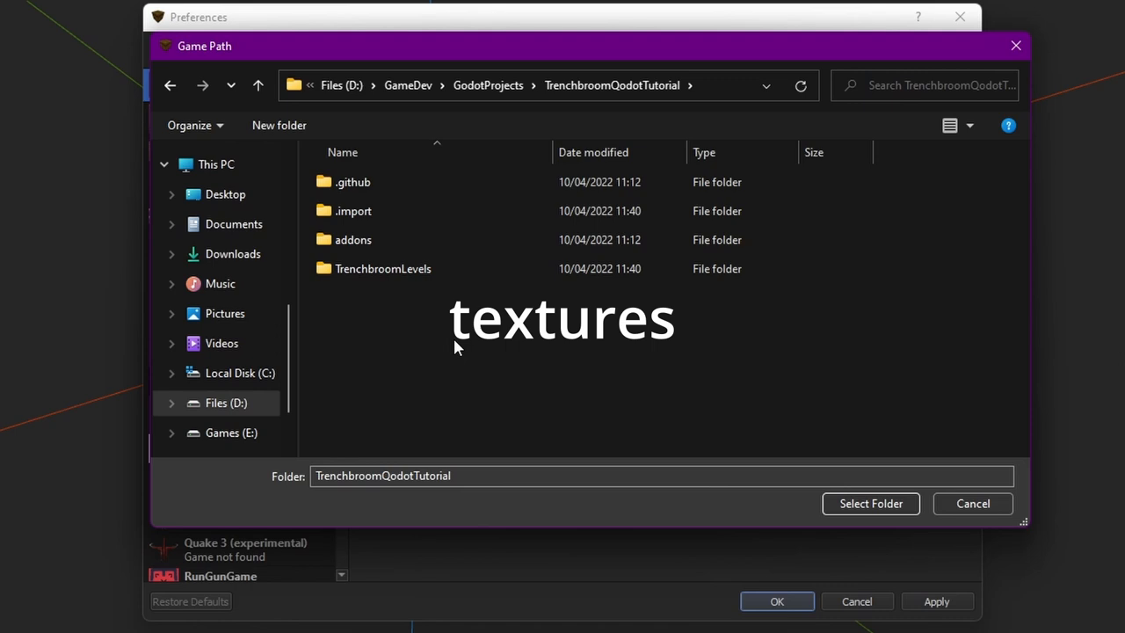
click(277, 125)
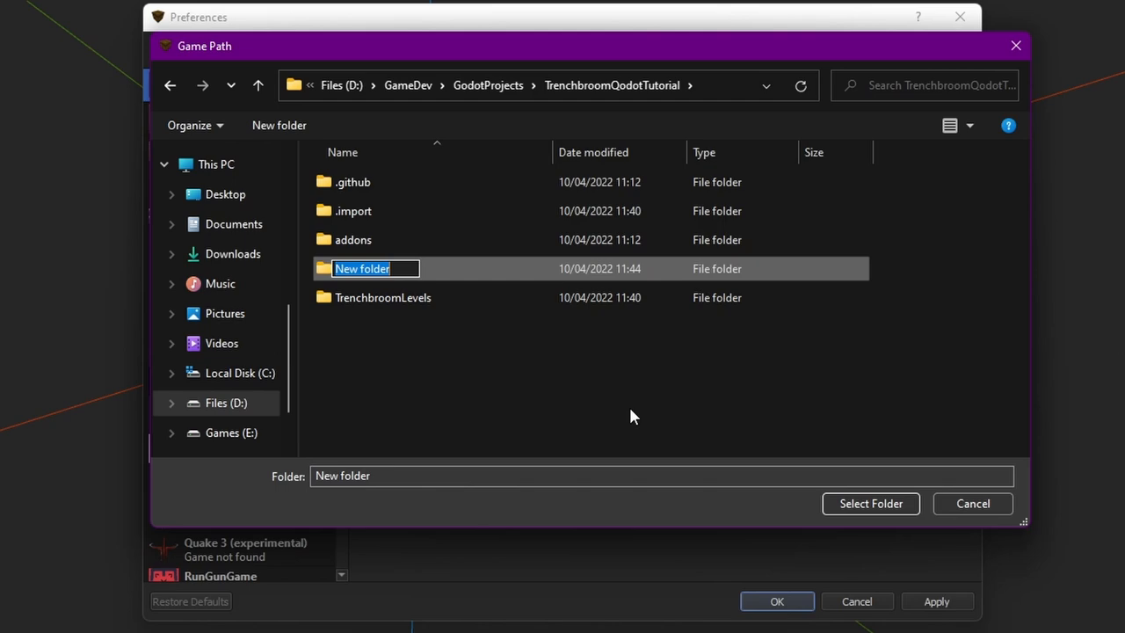
click(870, 503)
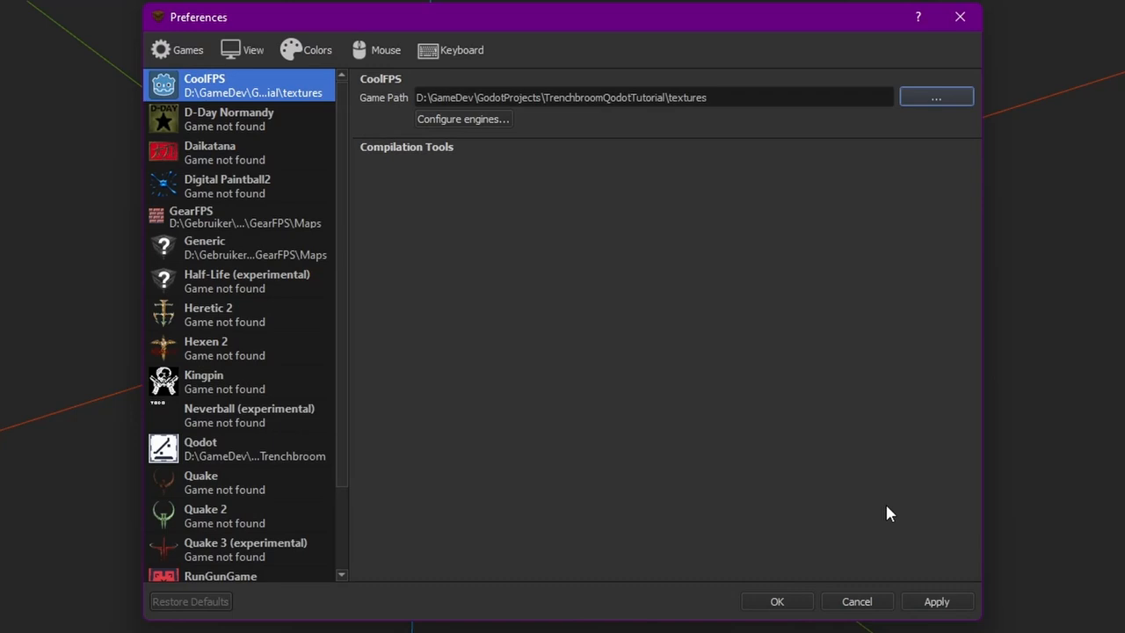
click(935, 97)
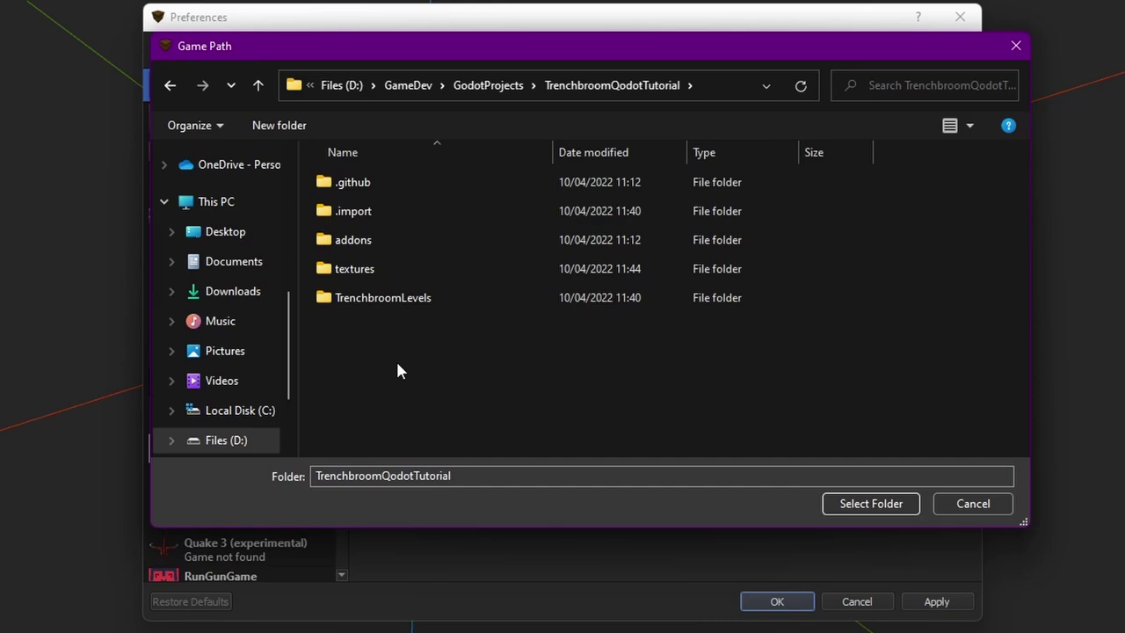
click(870, 502)
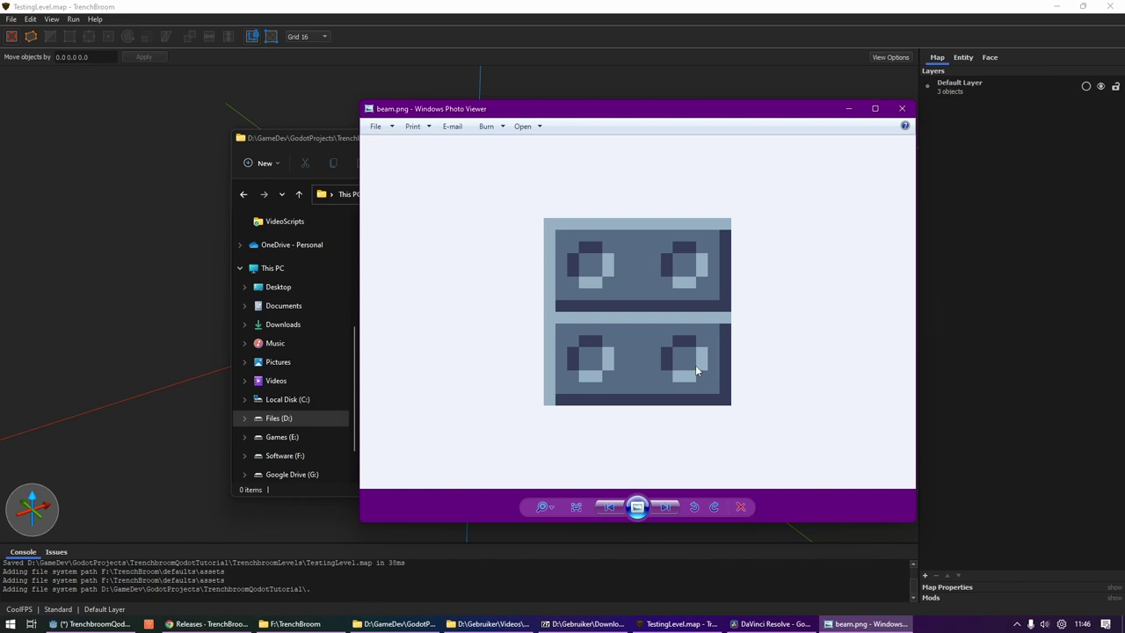
Preview beam.png and SmallBrick1.png in Windows Photo Viewer, then close the viewer
click(665, 506)
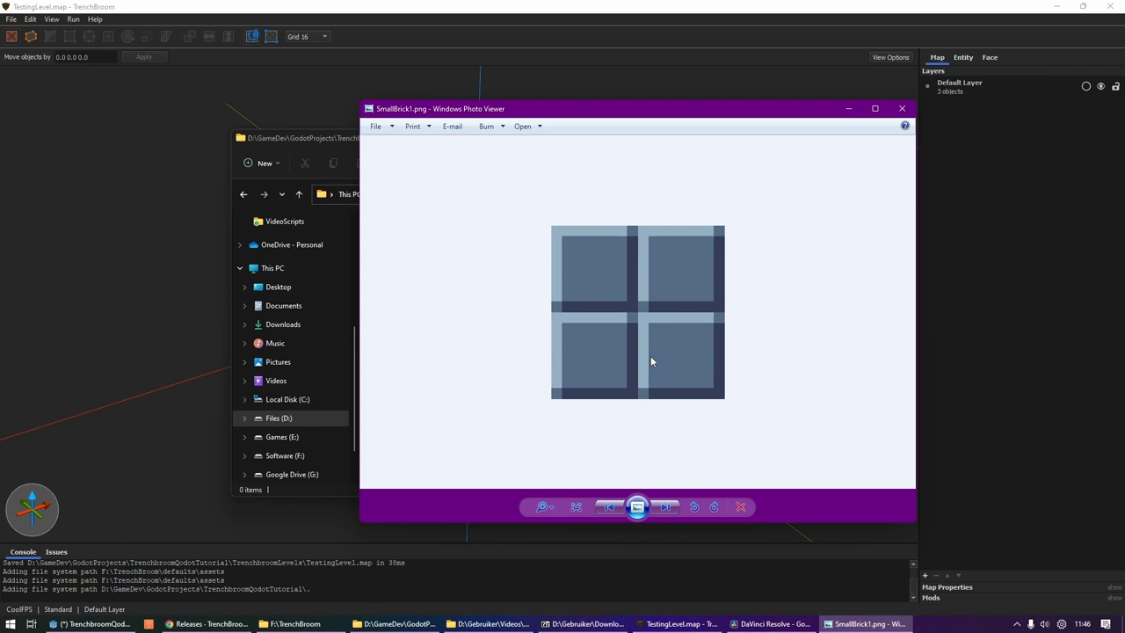
click(899, 109)
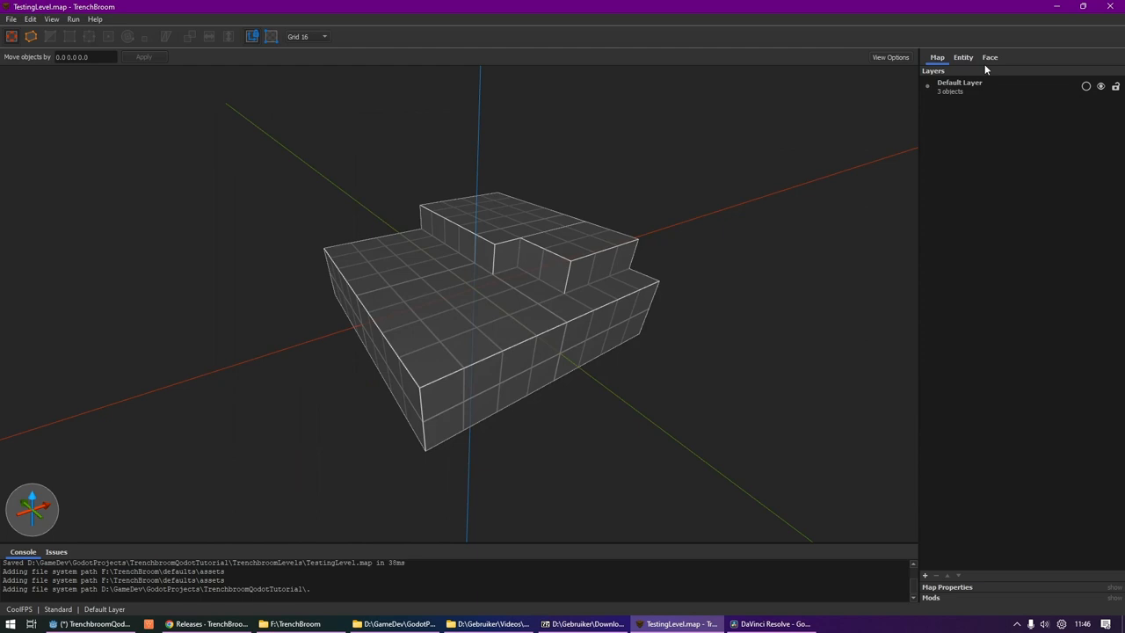
Enable the textures collection in the Face texture browser and apply the beam texture to the blocks
click(990, 56)
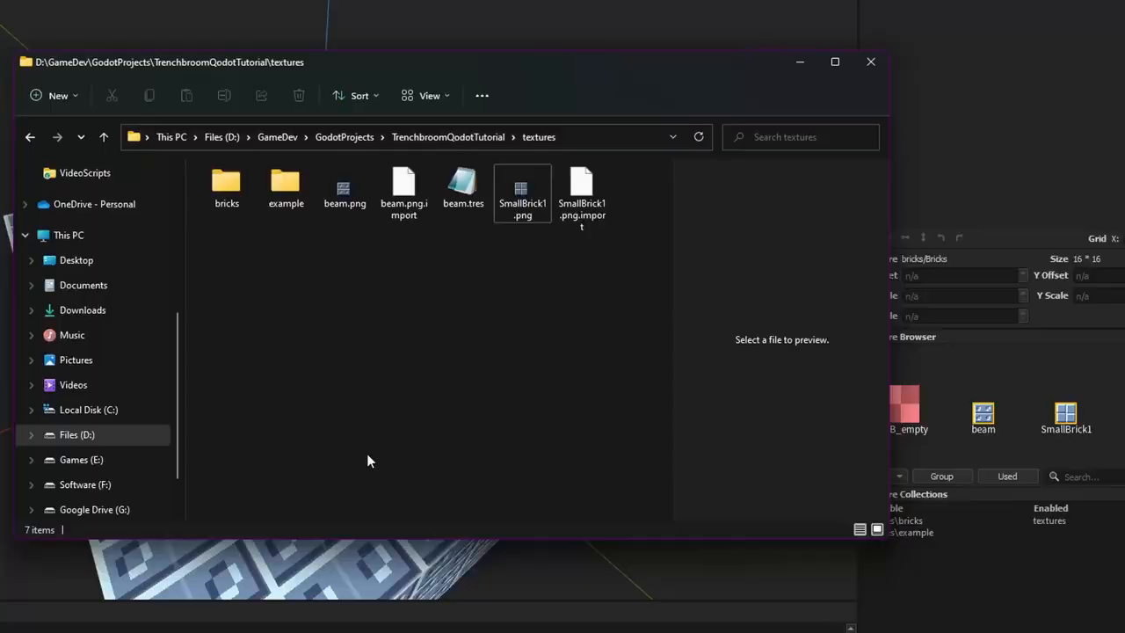
mouse_move(752, 517)
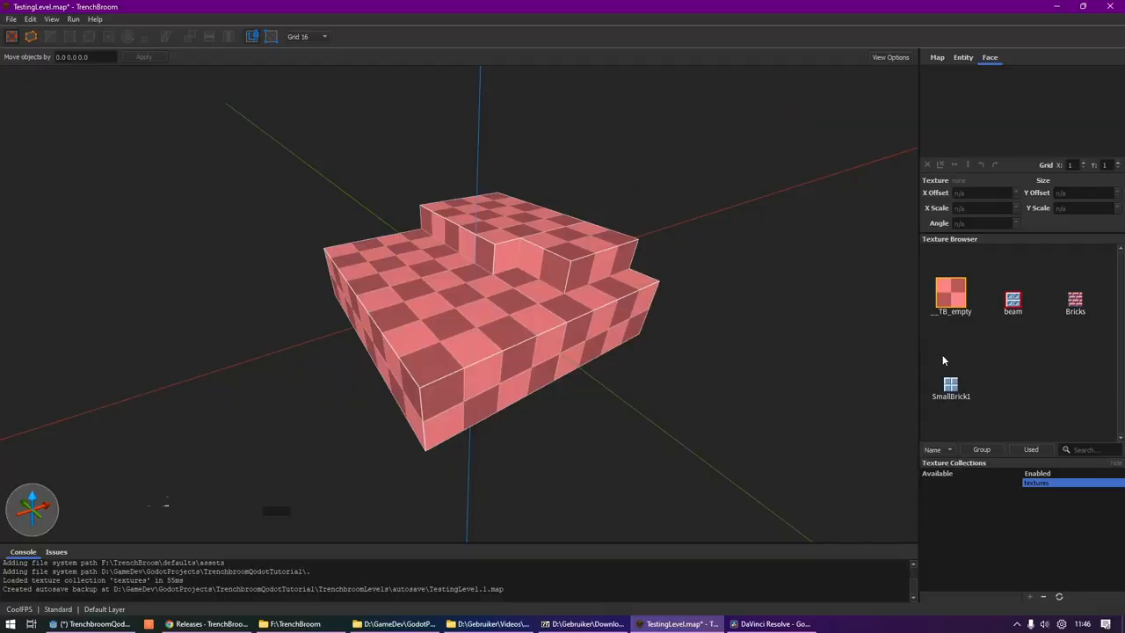
click(1012, 298)
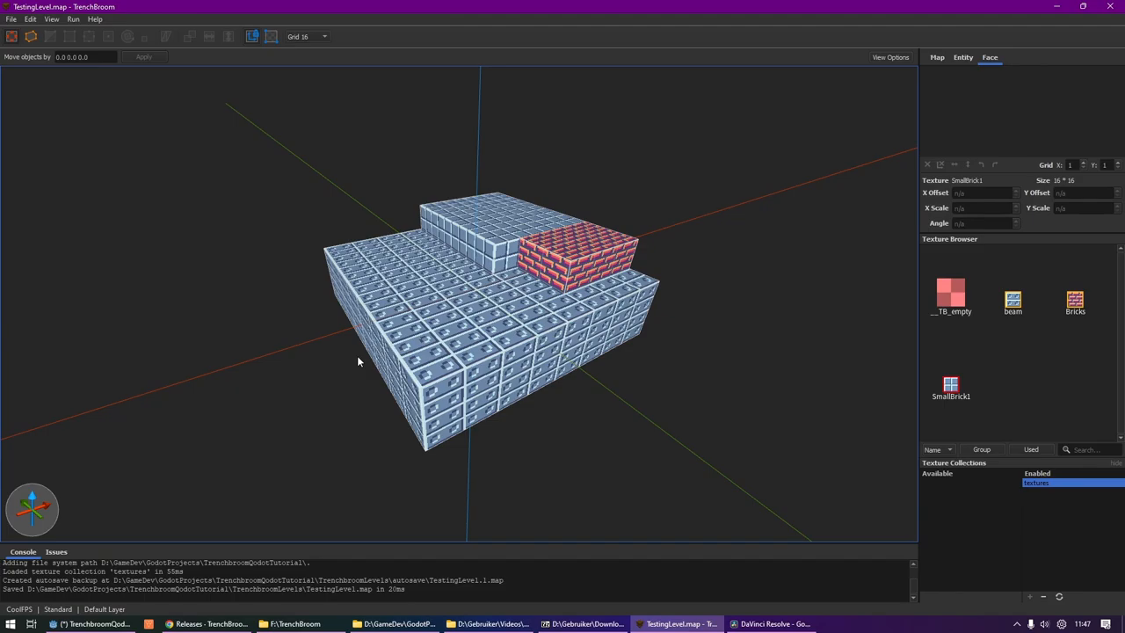
Switch to Godot and Quick Build the QodotMap so blocks get beam and brick textures
click(88, 624)
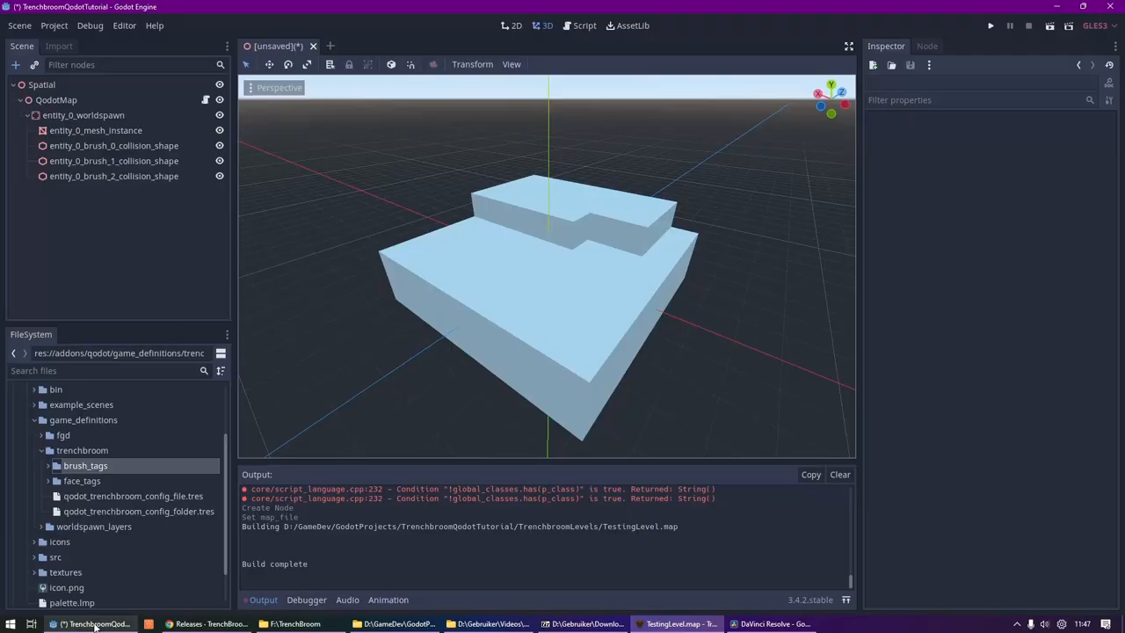
click(57, 98)
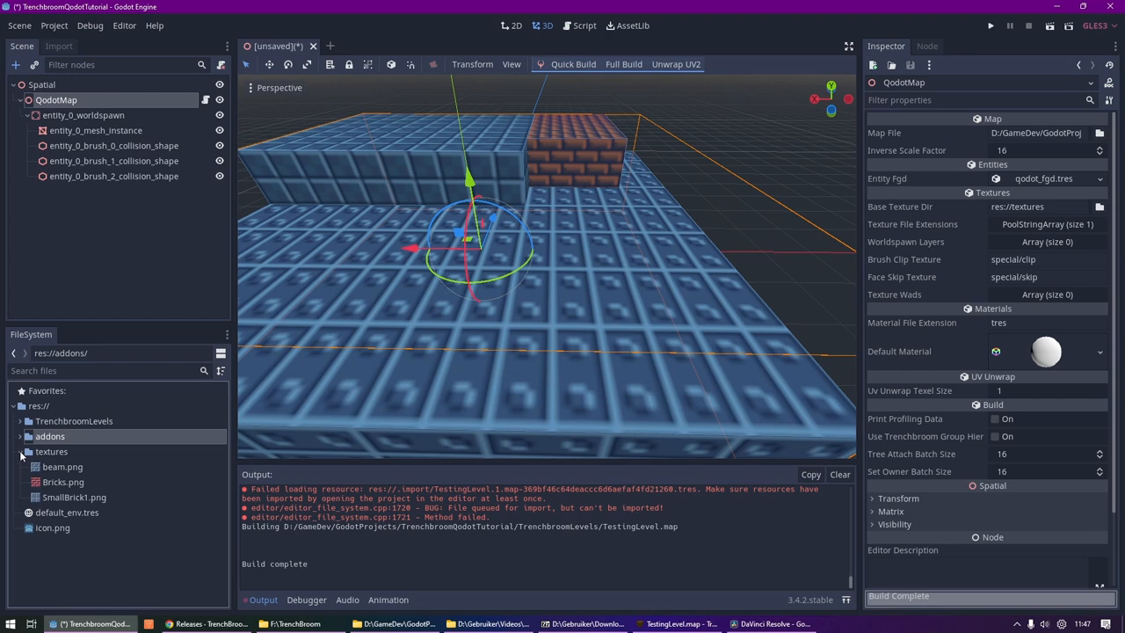
click(63, 467)
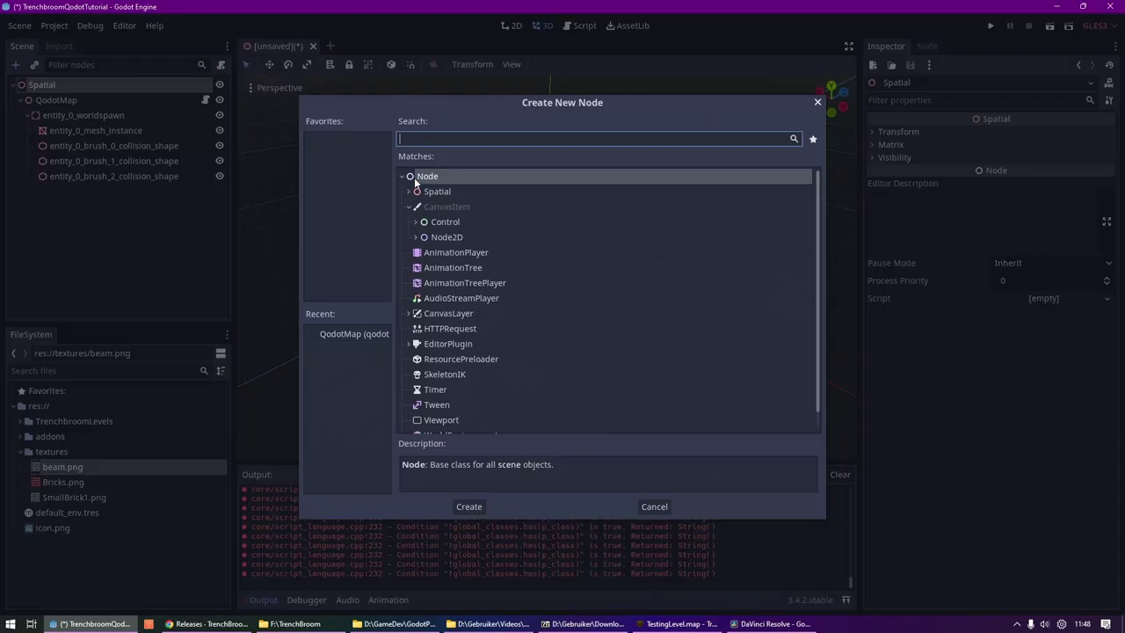
Add a DirectionalLight child node to light the scene
text(dir)
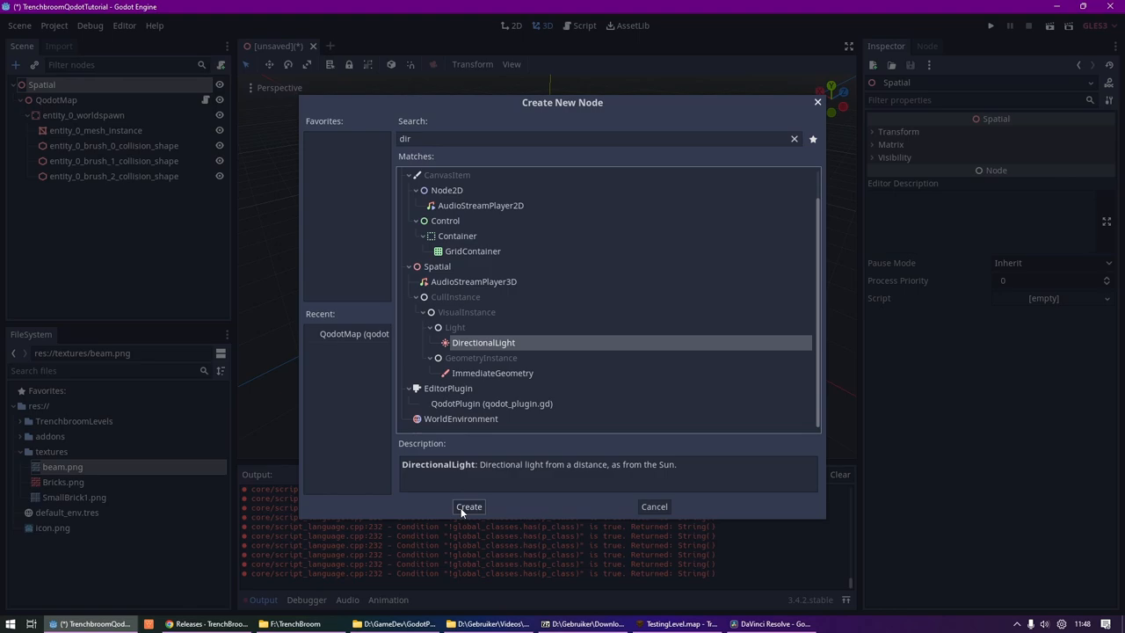
click(467, 506)
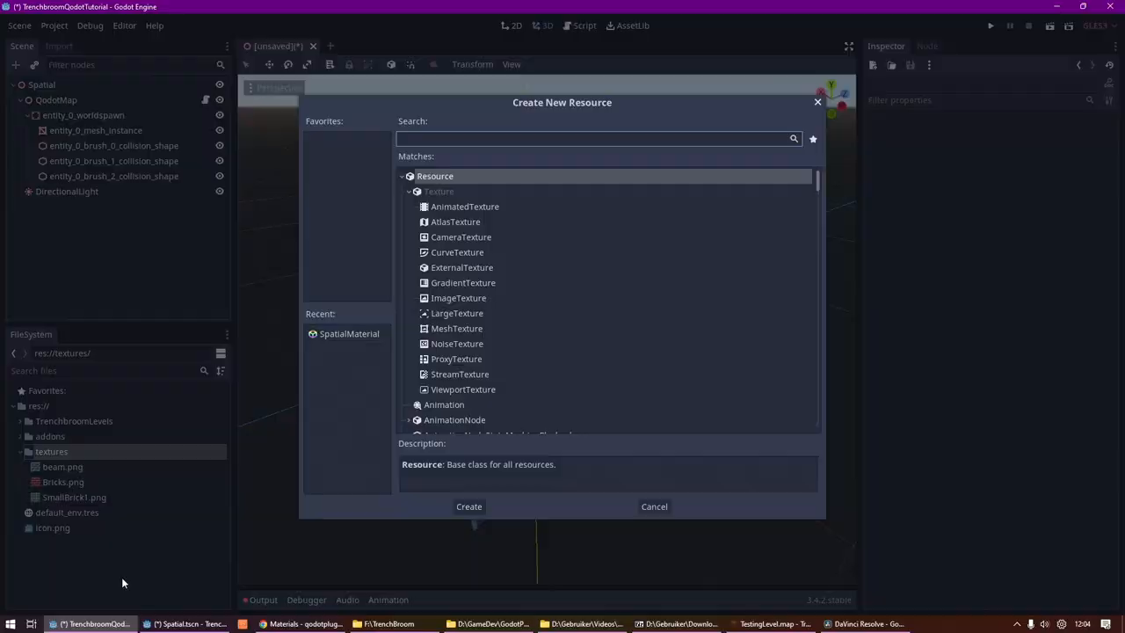
Create a SpatialMaterial resource and save it as beam.tres
text(material)
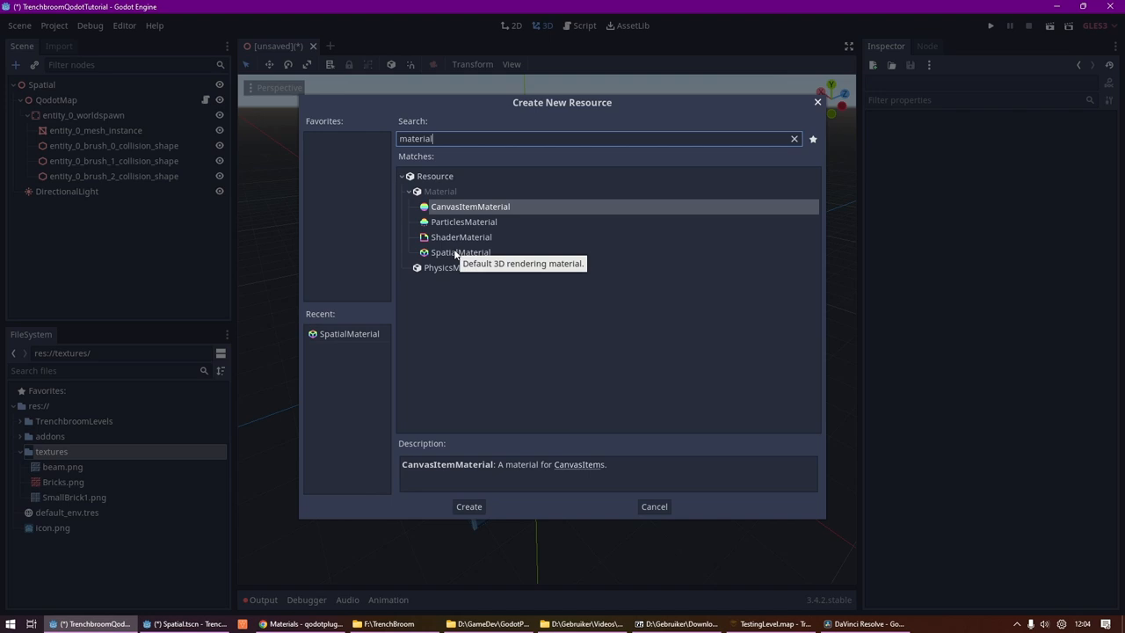
click(467, 506)
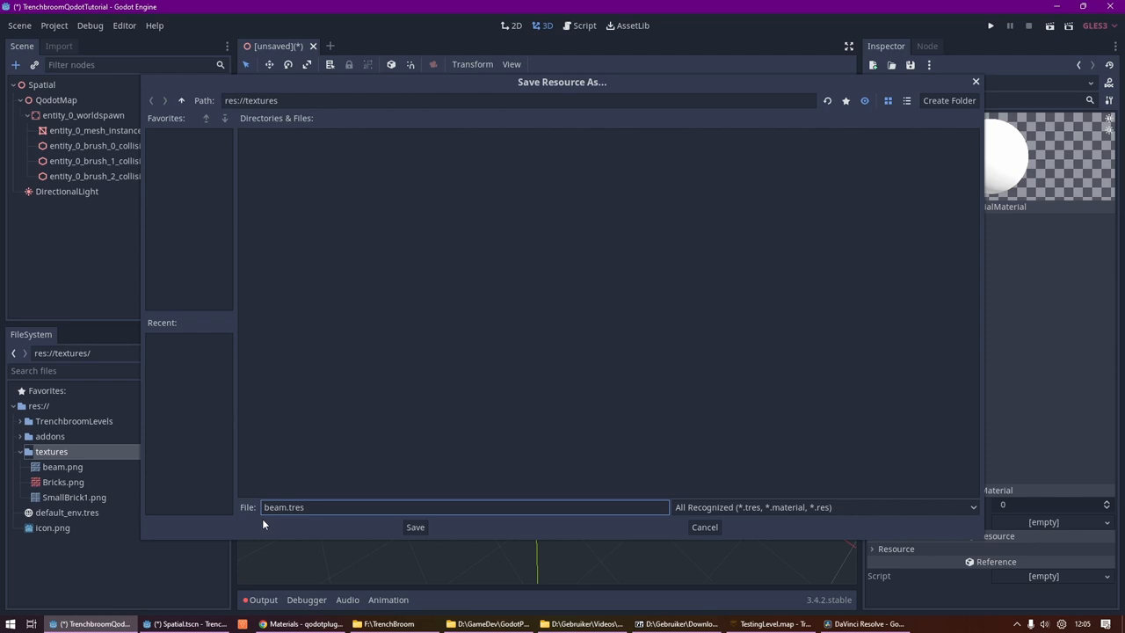
click(414, 527)
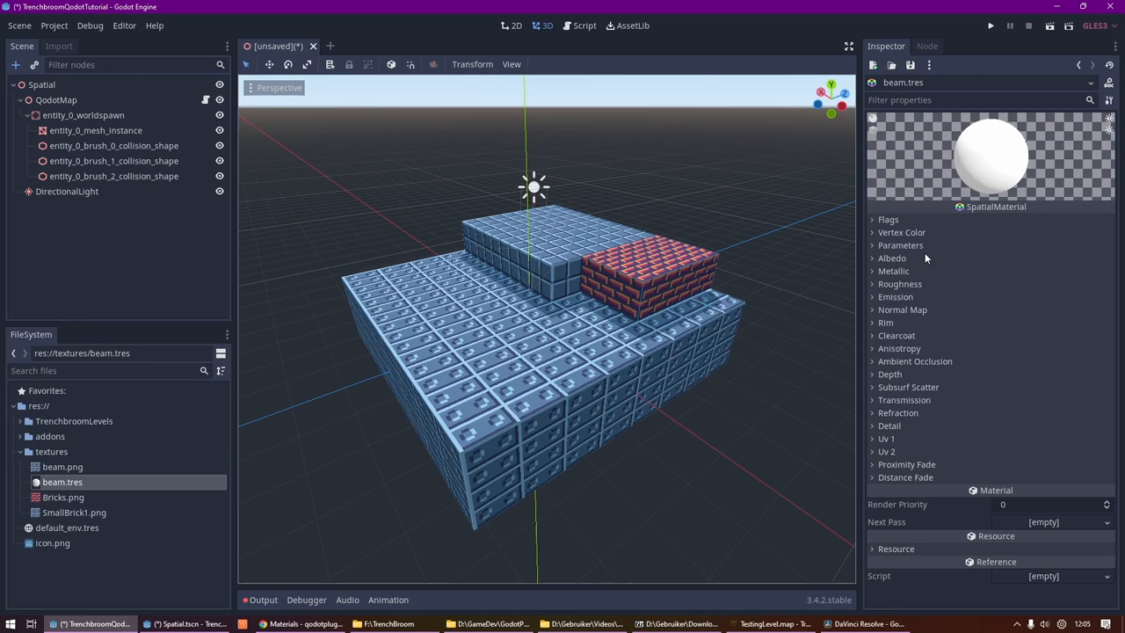
Assign beam.png as albedo, set Metallic 0.67 and Roughness 0.19
click(892, 257)
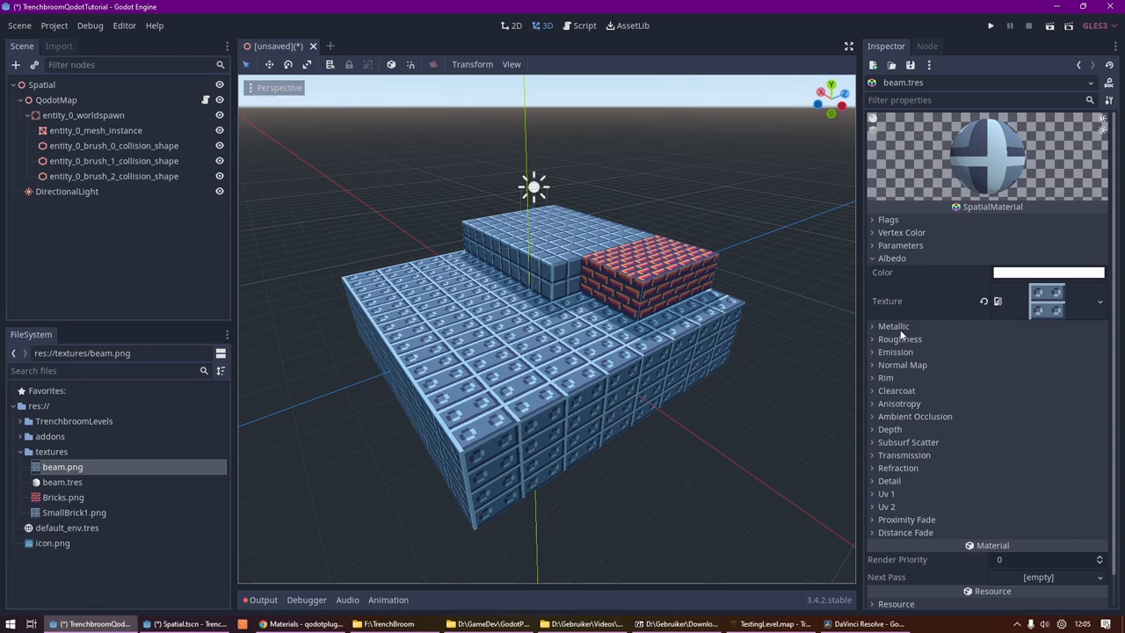
click(893, 325)
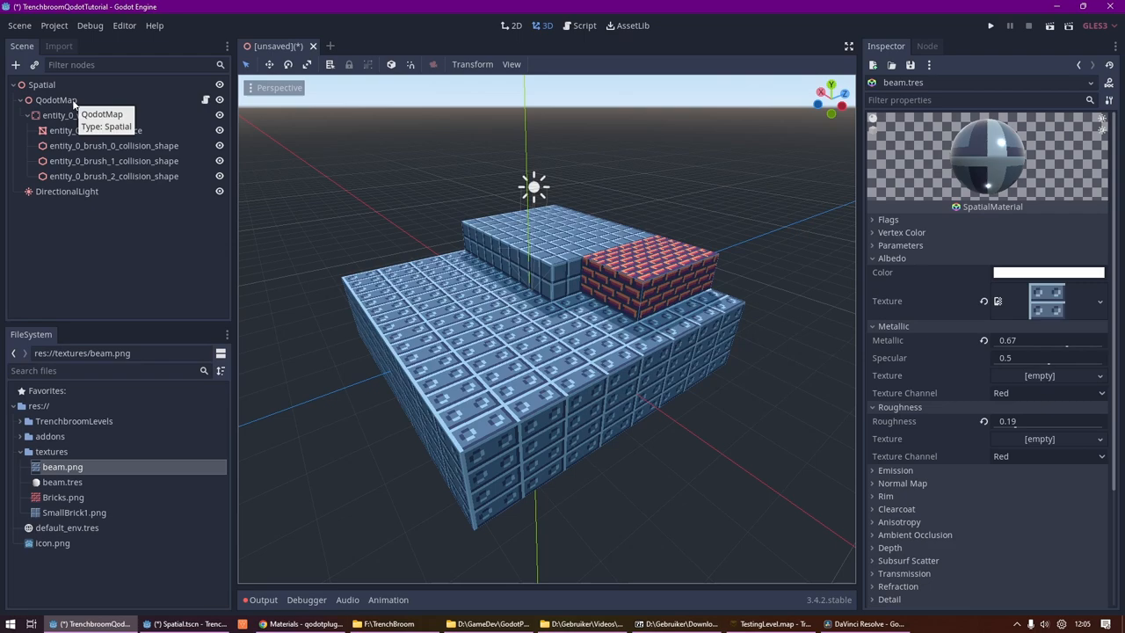
click(56, 99)
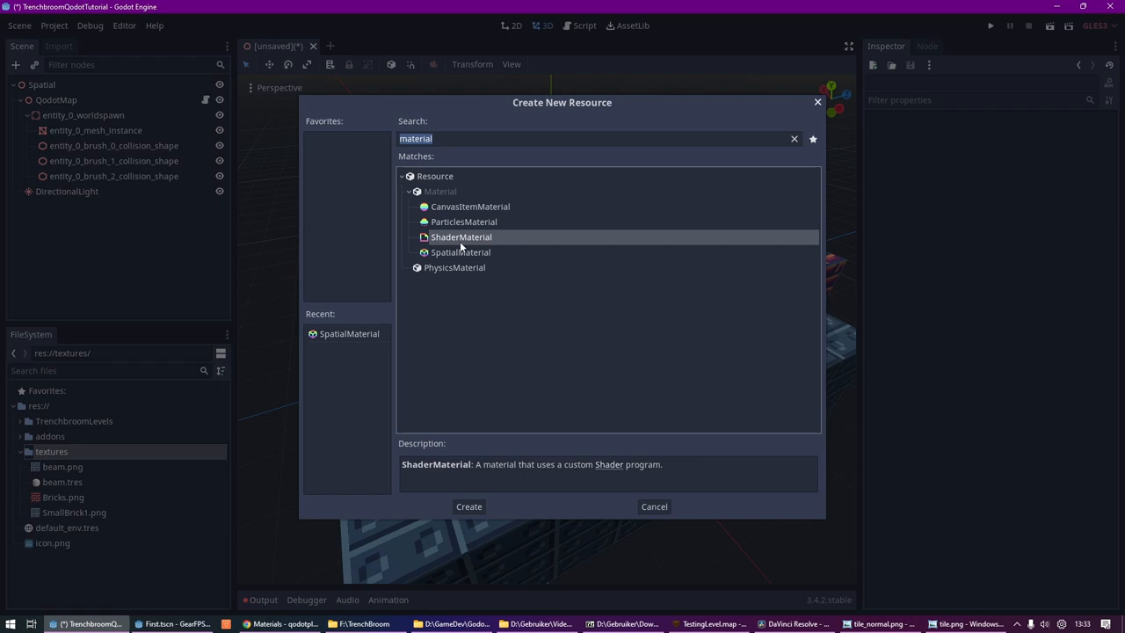
Create a ShaderMaterial with a new empty shader and begin editing its code
click(467, 506)
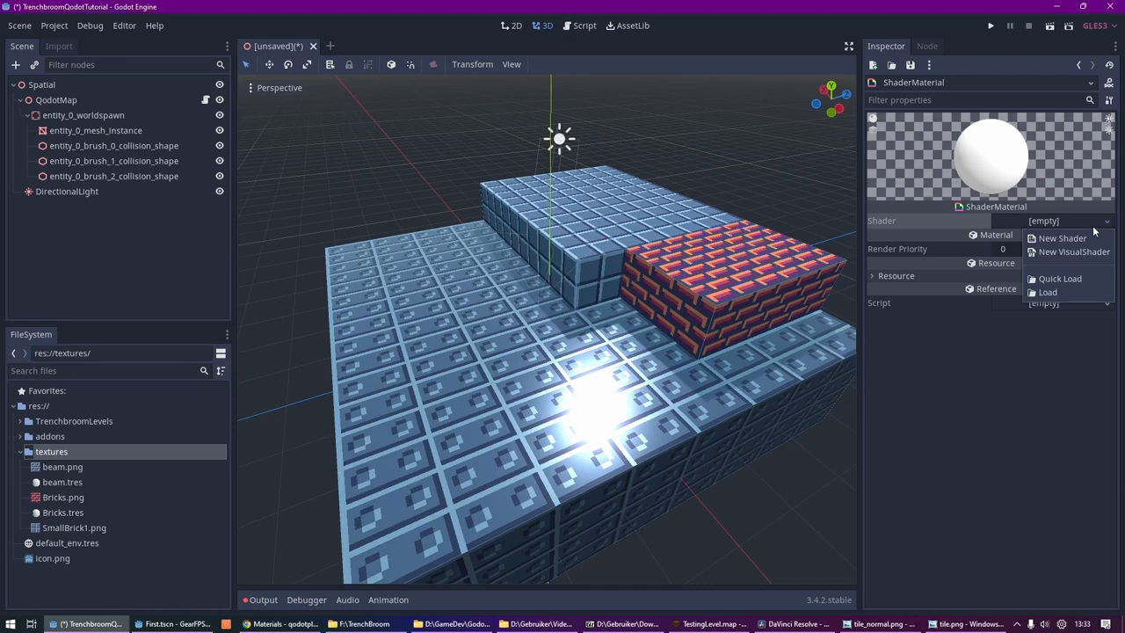
click(1061, 237)
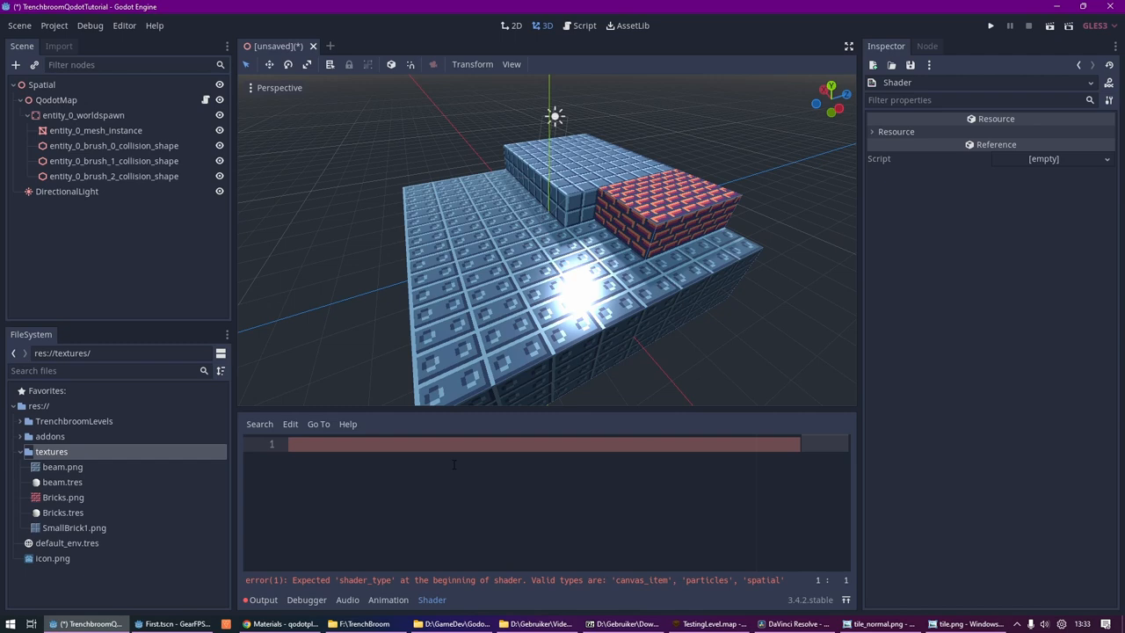
click(56, 99)
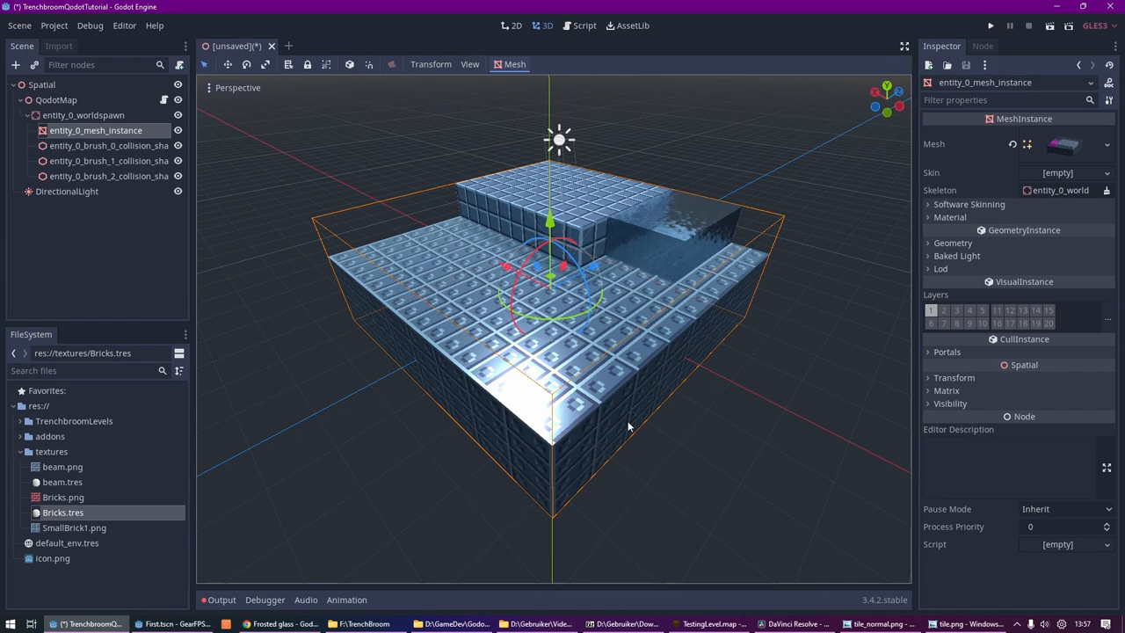
click(56, 99)
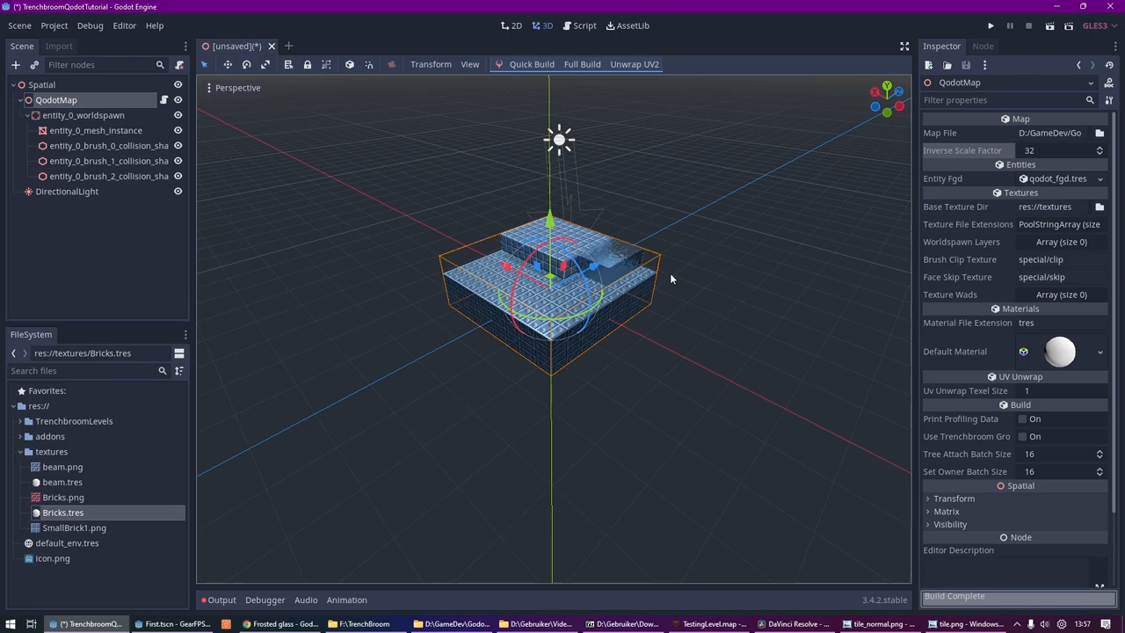
click(712, 622)
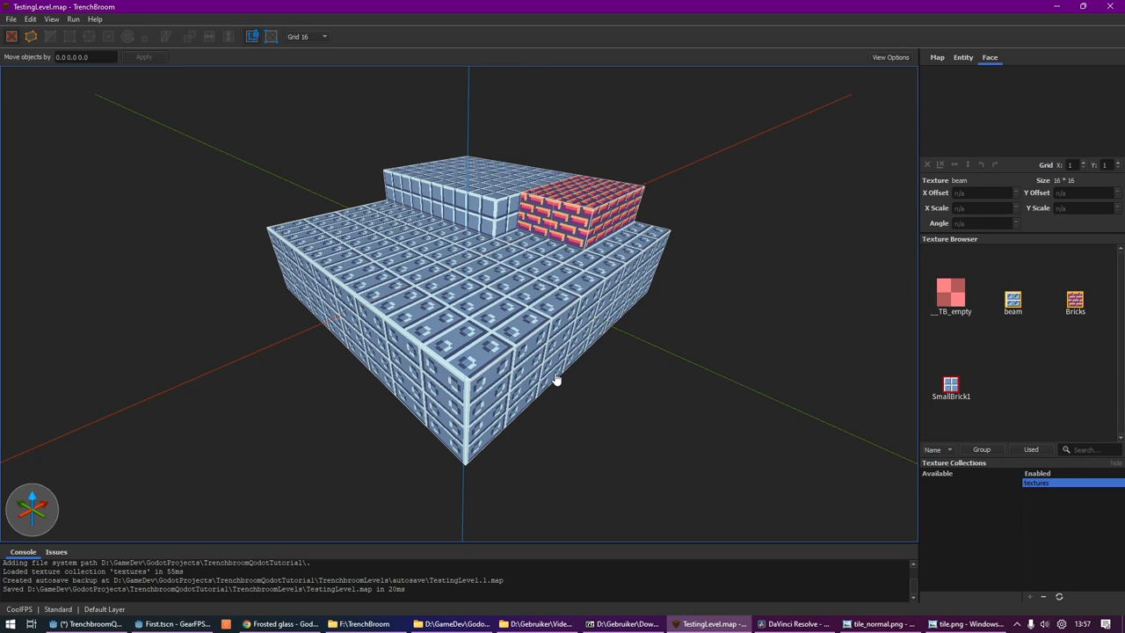
click(84, 622)
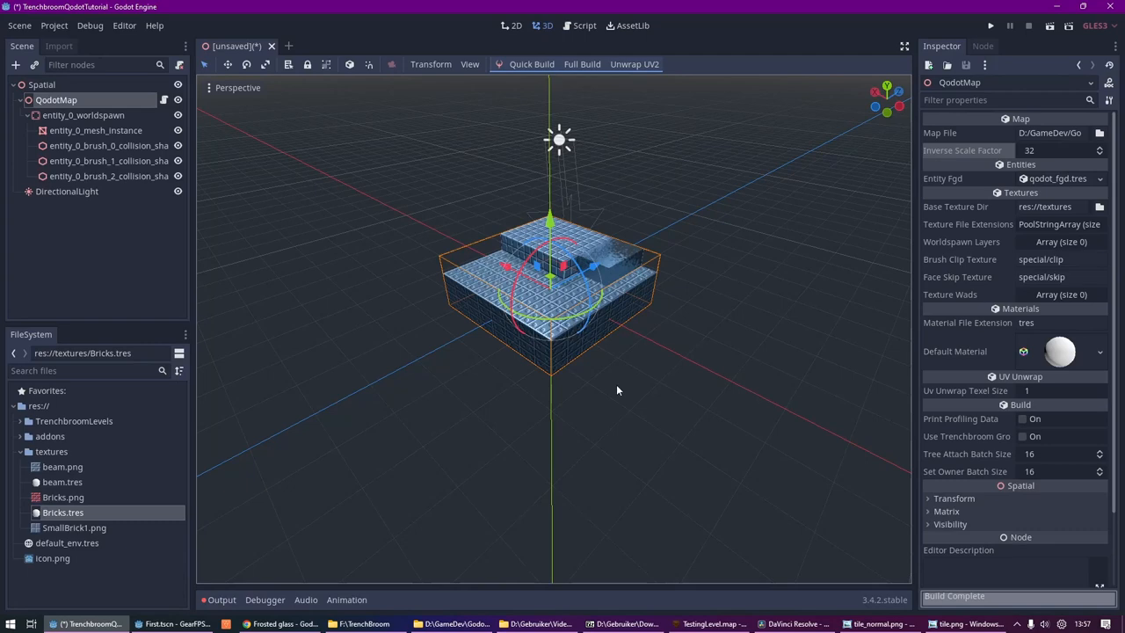
Back in TrenchBroom, draw a new brush on the floor and Alt-drag its height
click(324, 622)
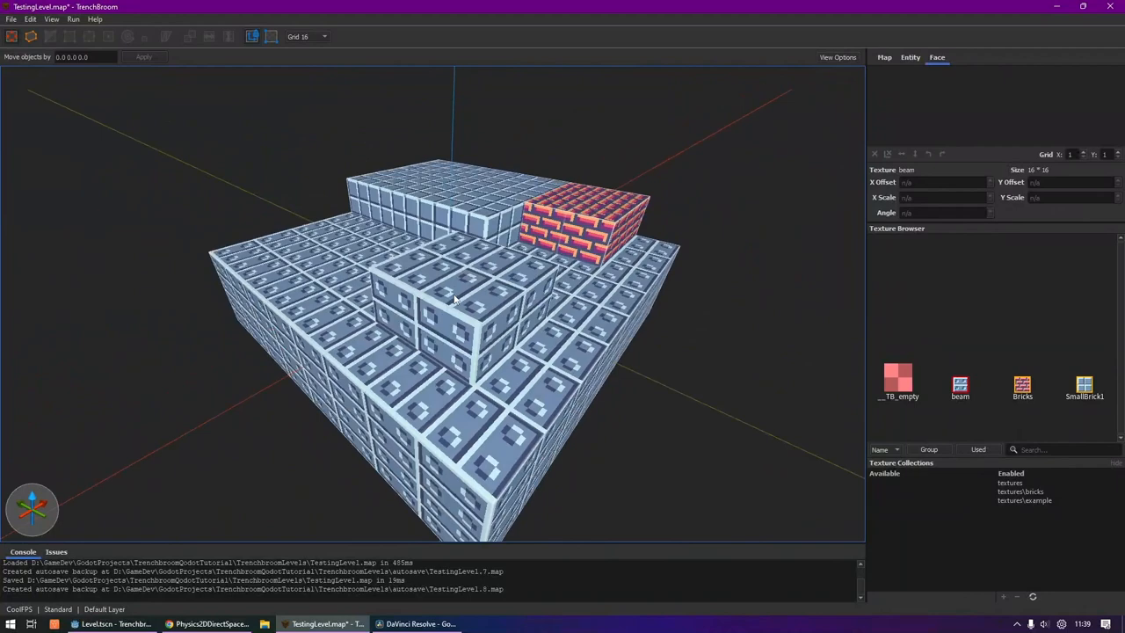
click(343, 211)
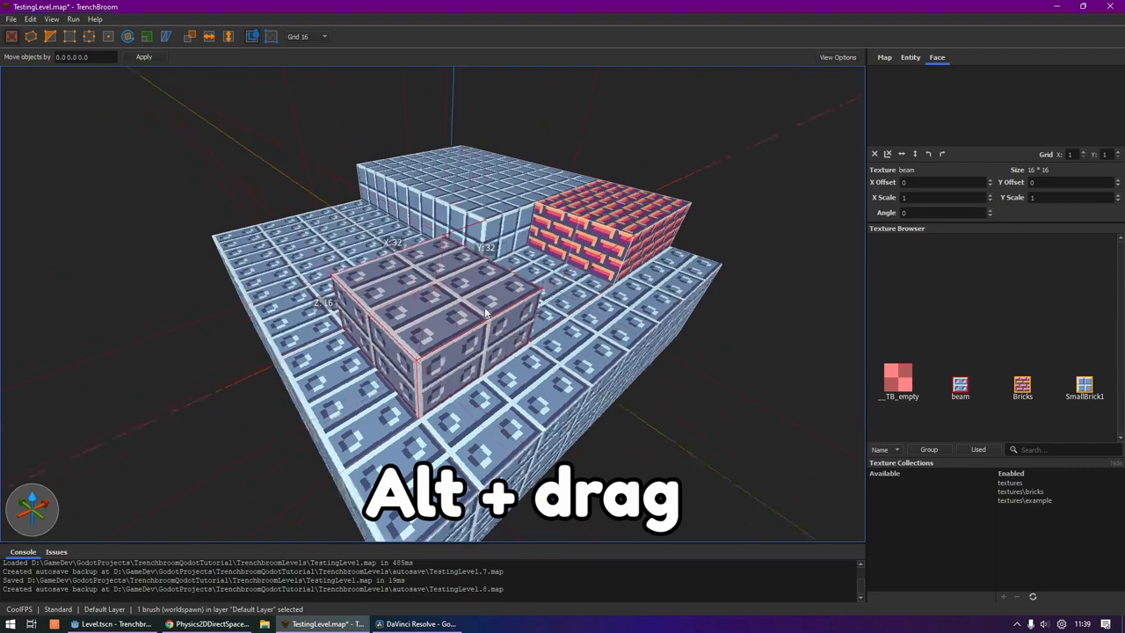
drag(483, 313, 527, 302)
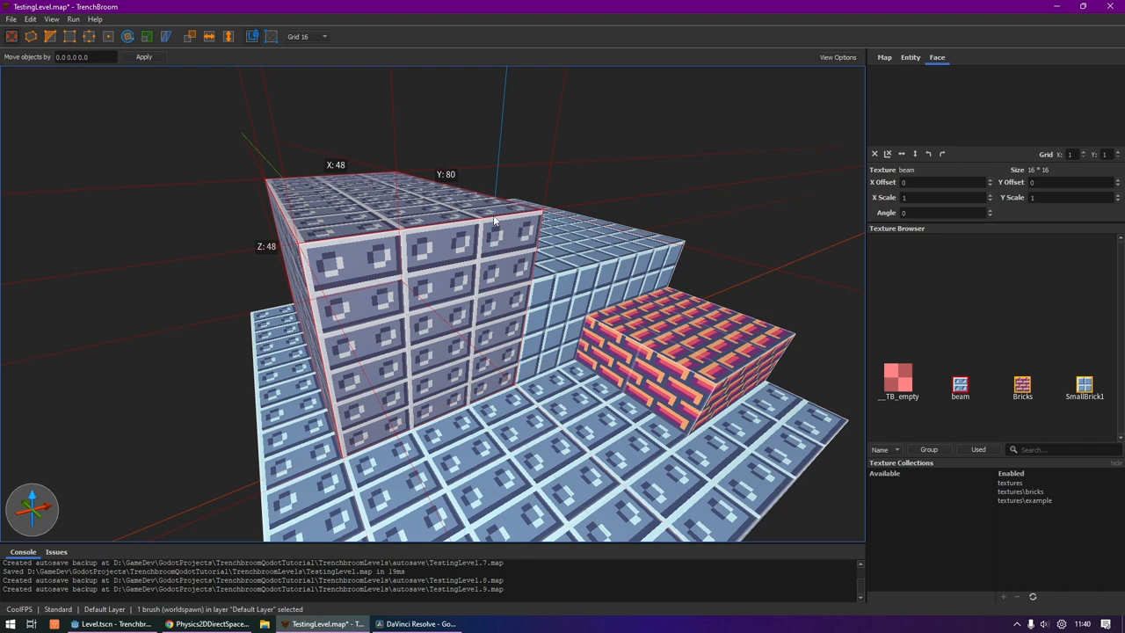
Resize the block to 32 units tall on Grid 2, then switch to Grid 4
click(306, 35)
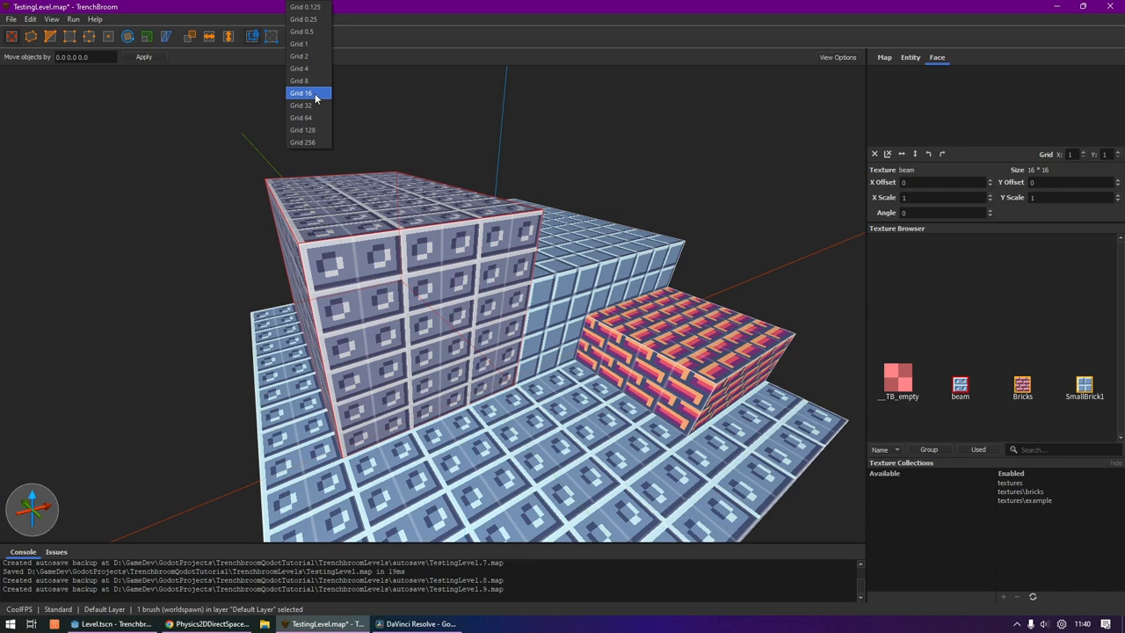
click(299, 81)
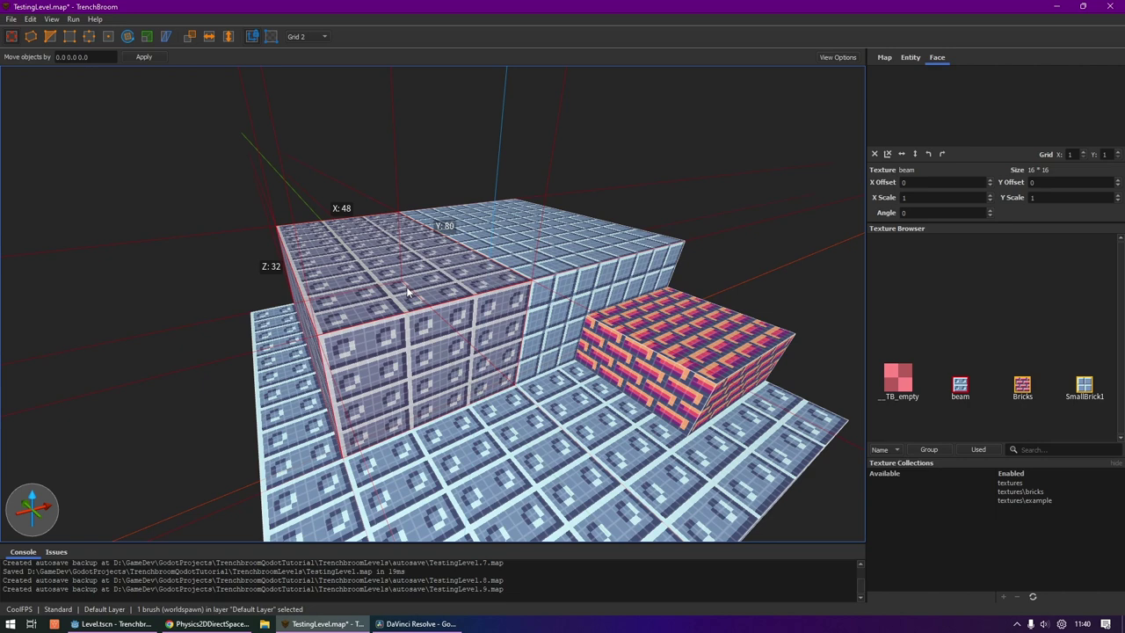
click(308, 35)
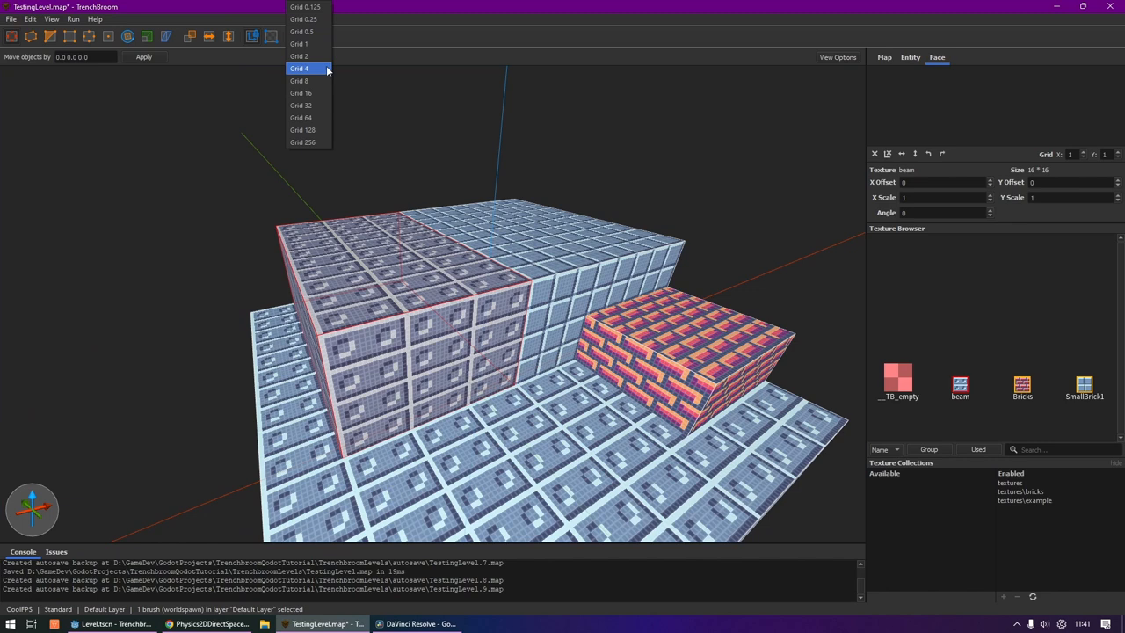
click(301, 91)
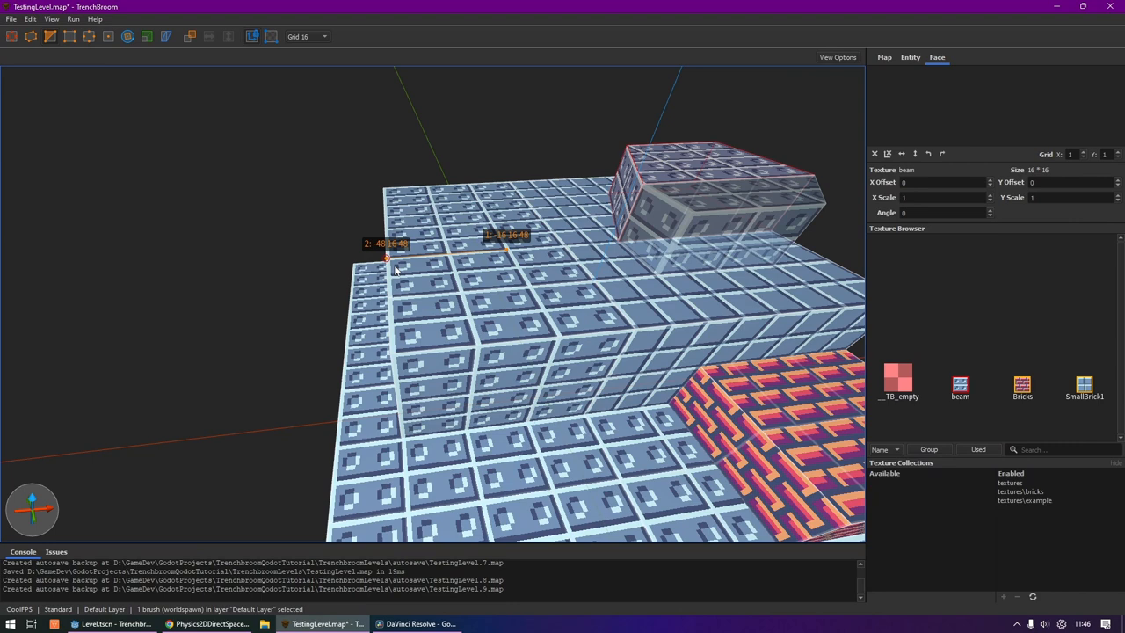
Clip the top block's corners with the Clip Tool, applying each cut with Ctrl+Enter
click(49, 35)
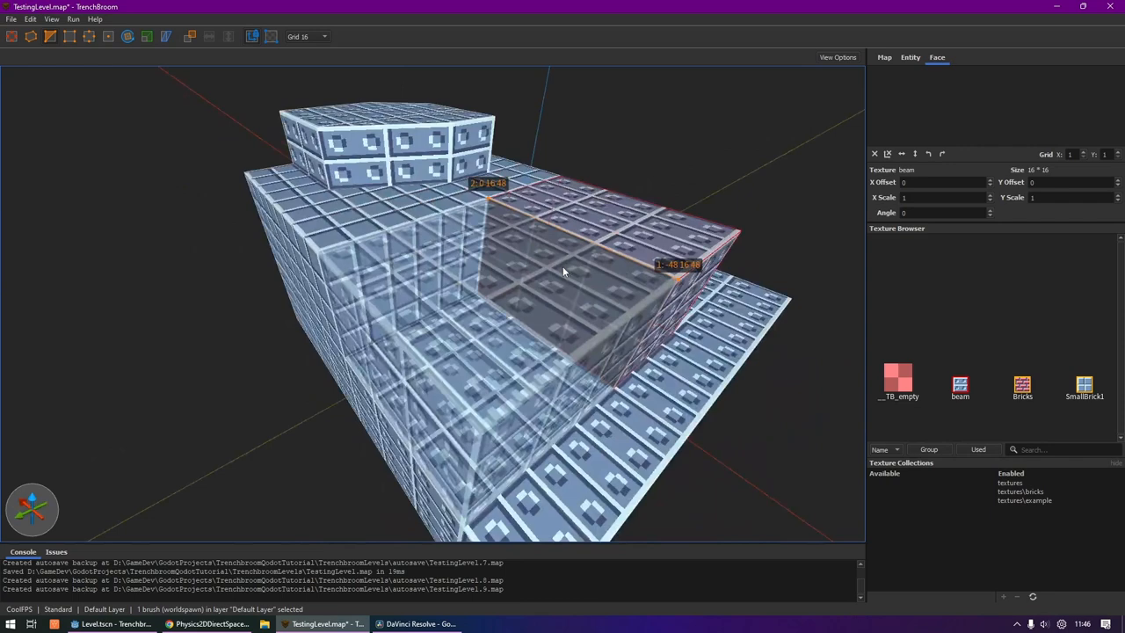
key(ctrl+Return)
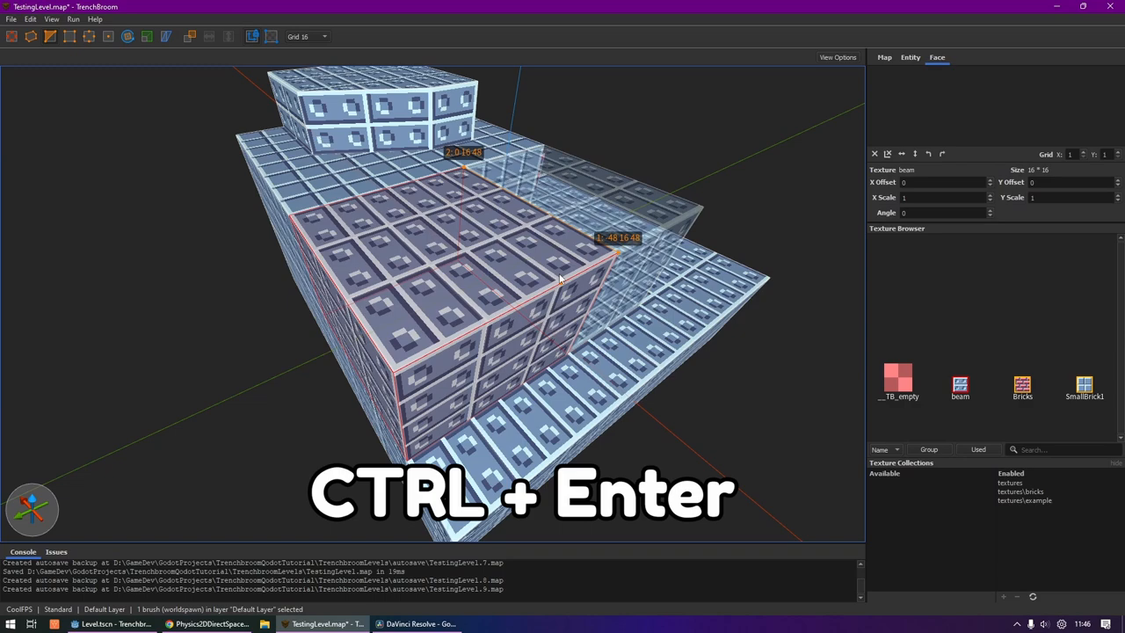
key(ctrl+Return)
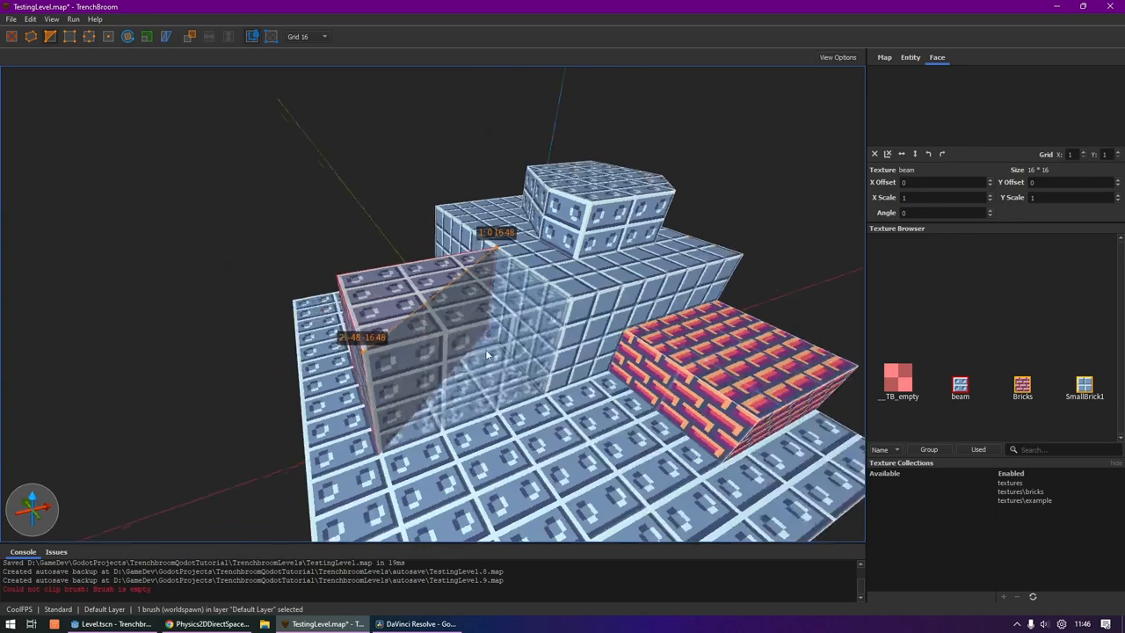
drag(488, 355, 547, 397)
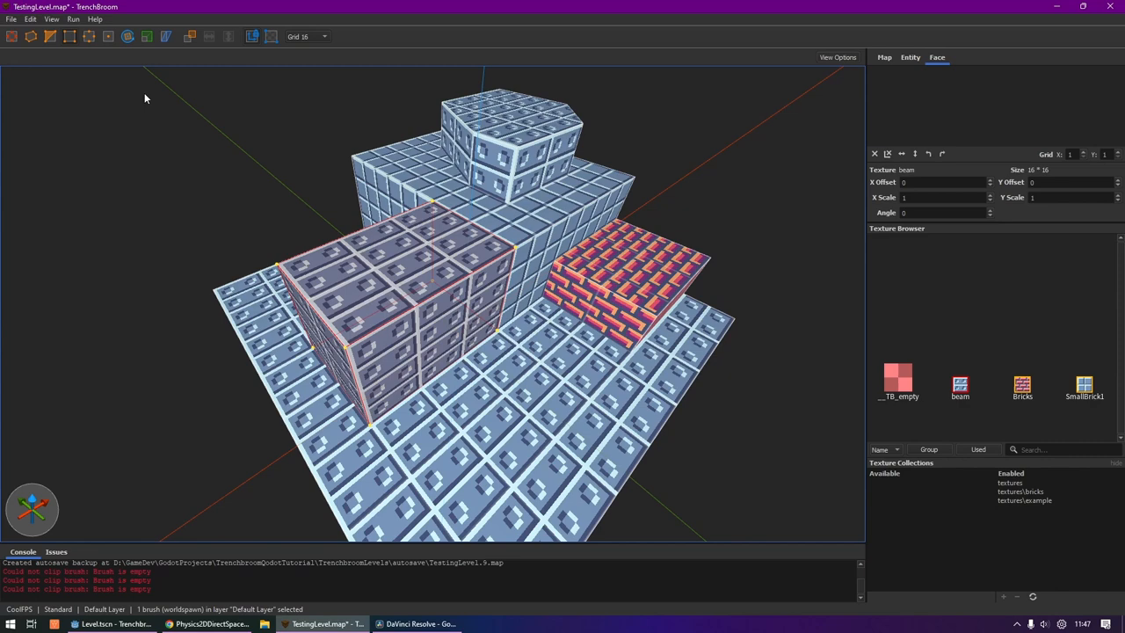
Clip the front brush diagonally into a wedge shape
click(307, 35)
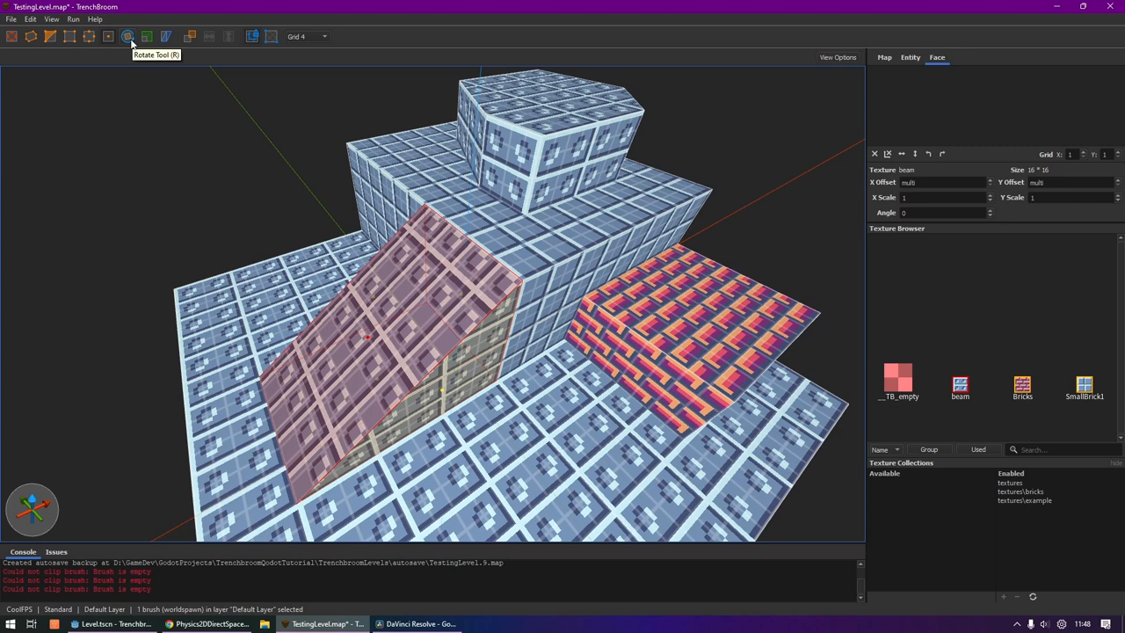
Rotate the wedge with the Rotate Tool so it forms a ramp up the platform
click(126, 35)
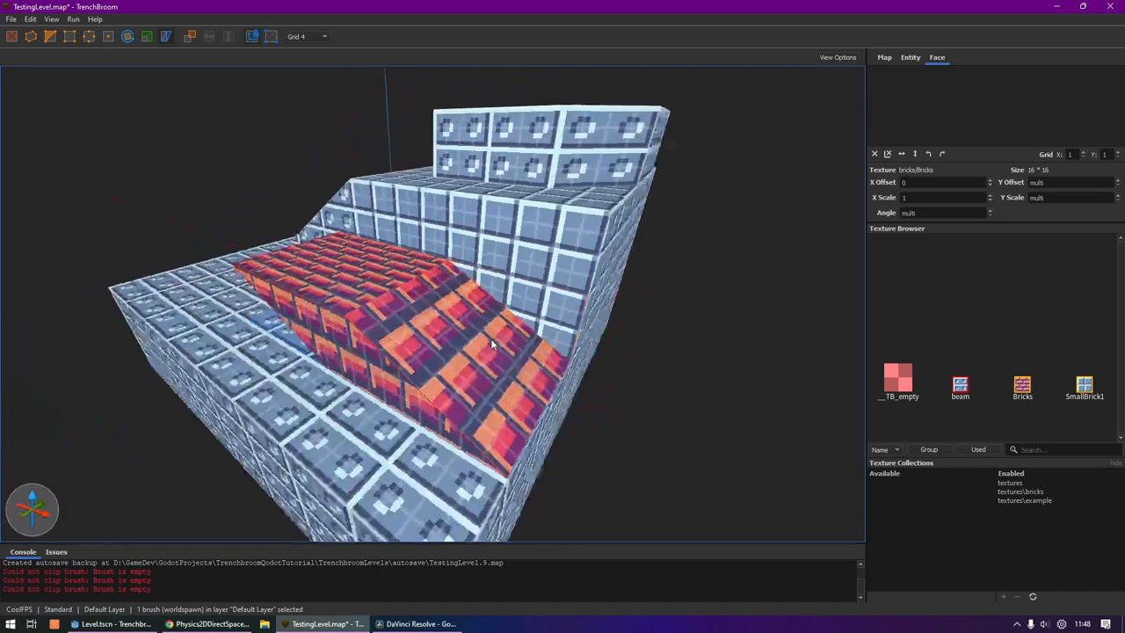
drag(492, 343, 660, 313)
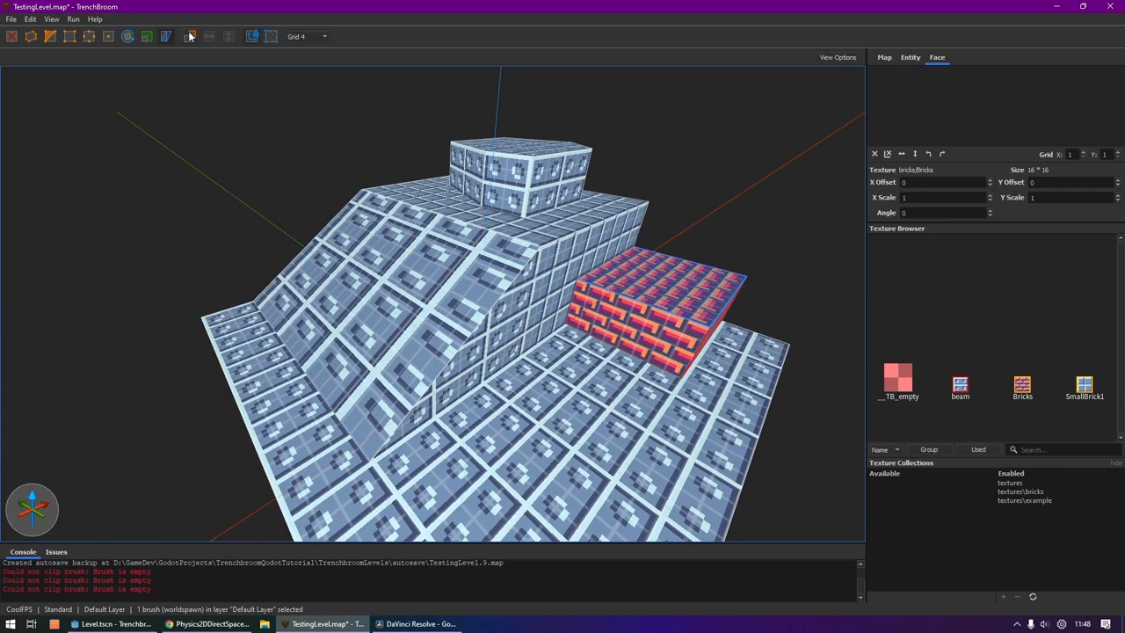
Duplicate the brick slab with Ctrl+D for stretching into a long ledge
key(ctrl+d)
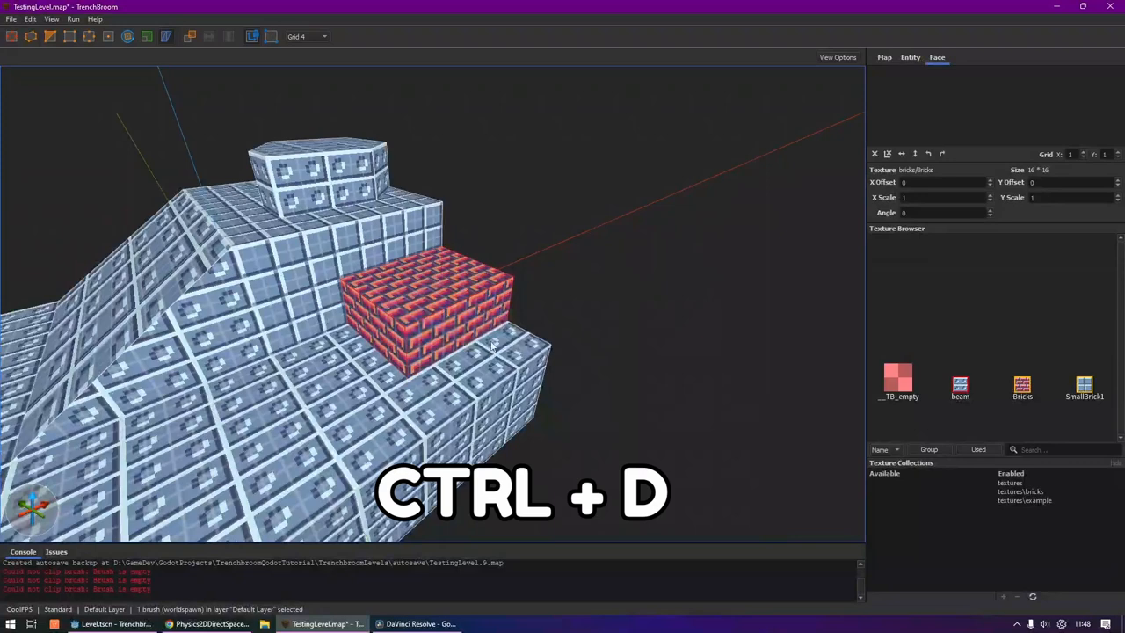
key(ctrl+d)
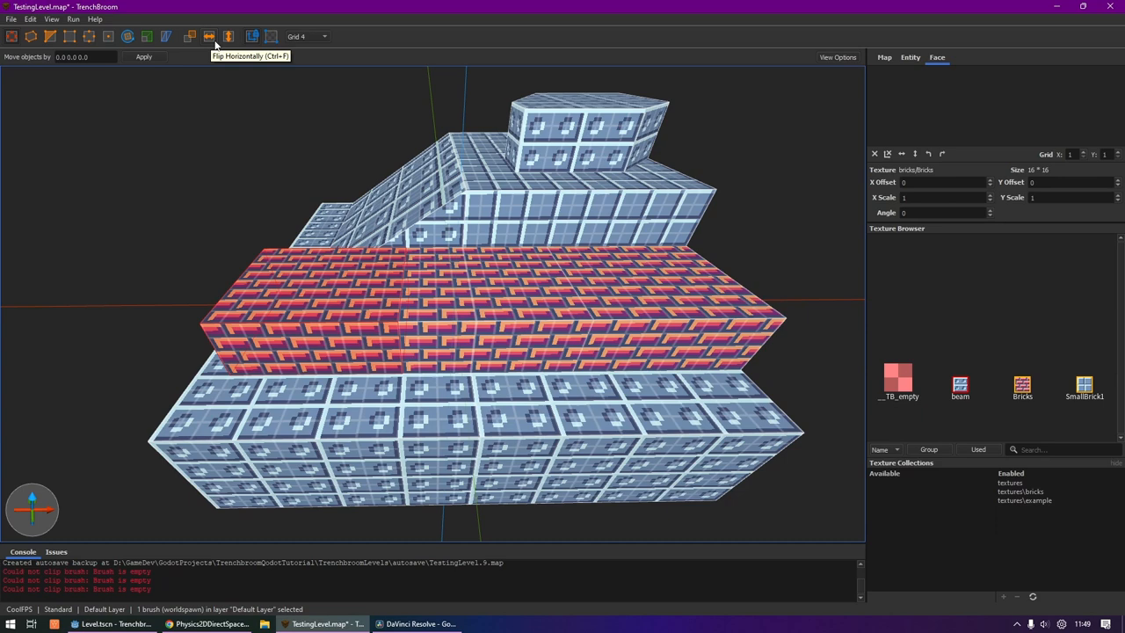
mouse_move(232, 62)
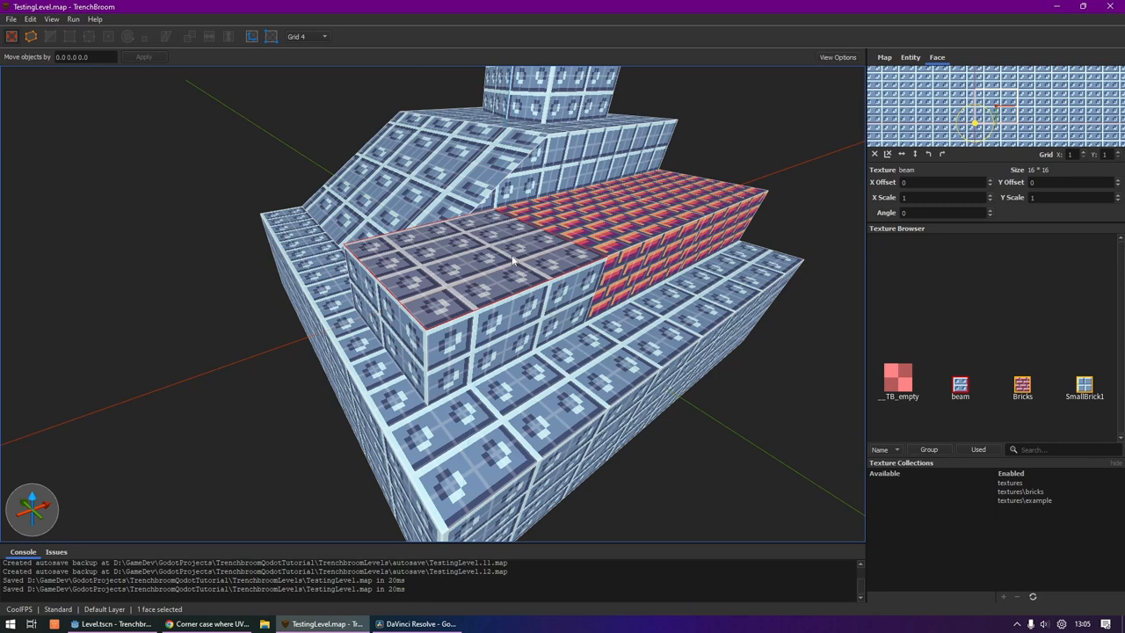
mouse_move(963, 225)
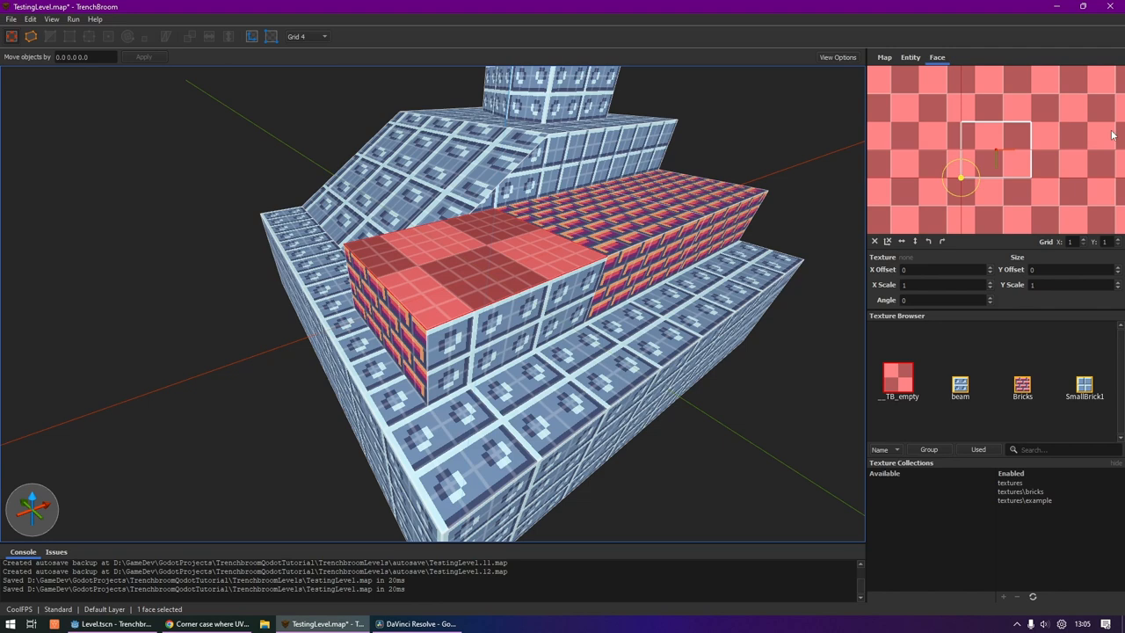
mouse_move(965, 220)
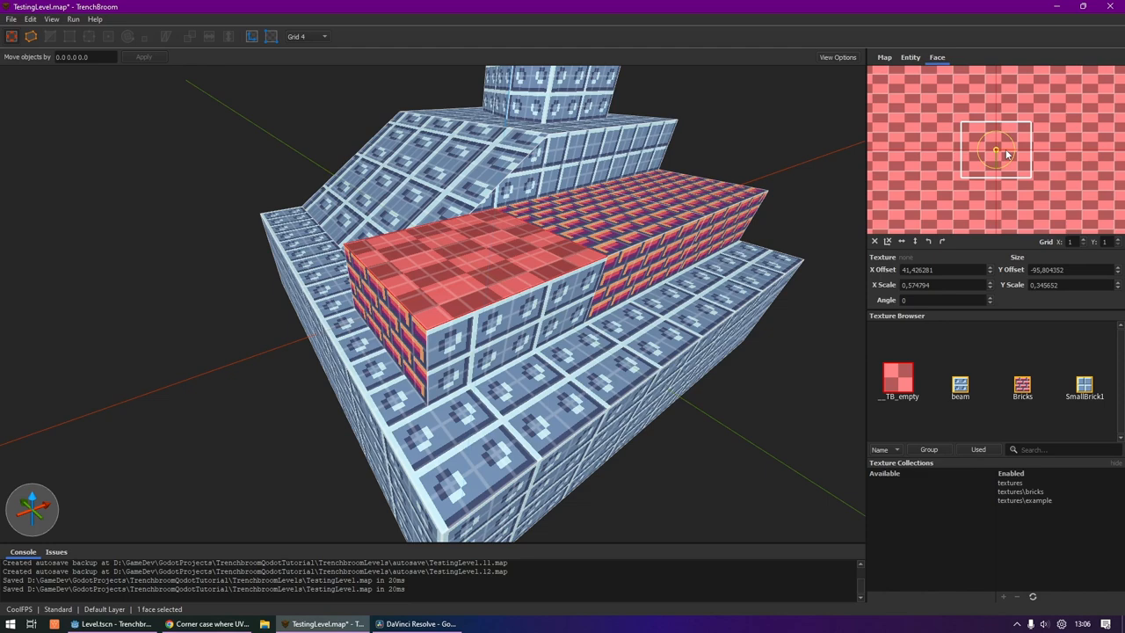
Rotate the checker texture with the UV rotation handle until Angle reads about 14 degrees
drag(994, 147, 1010, 176)
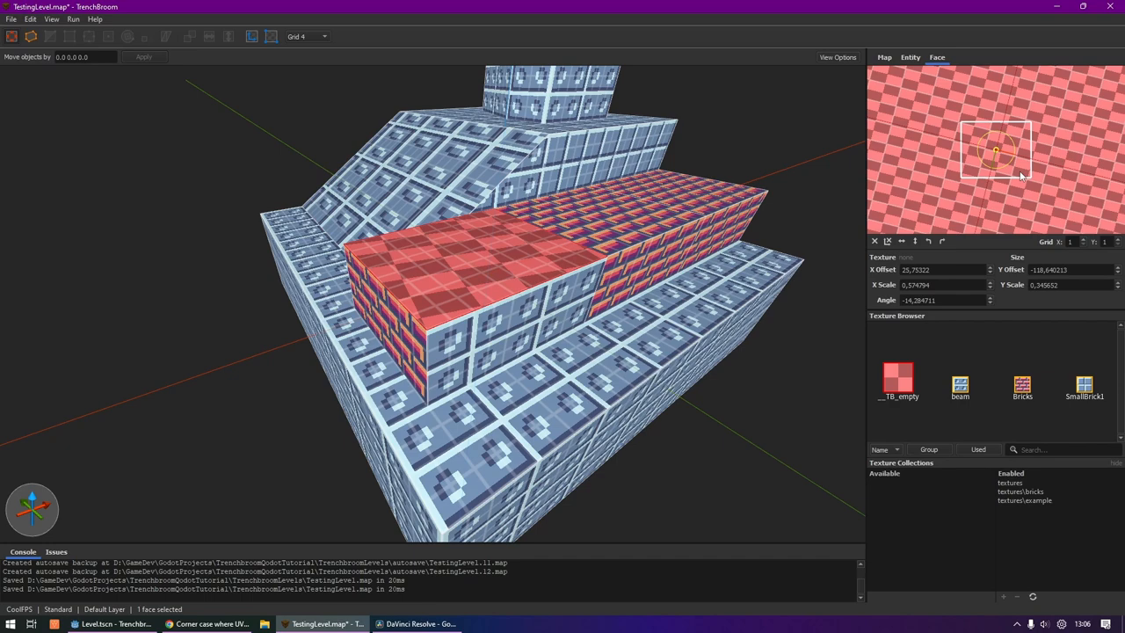
drag(994, 149, 920, 131)
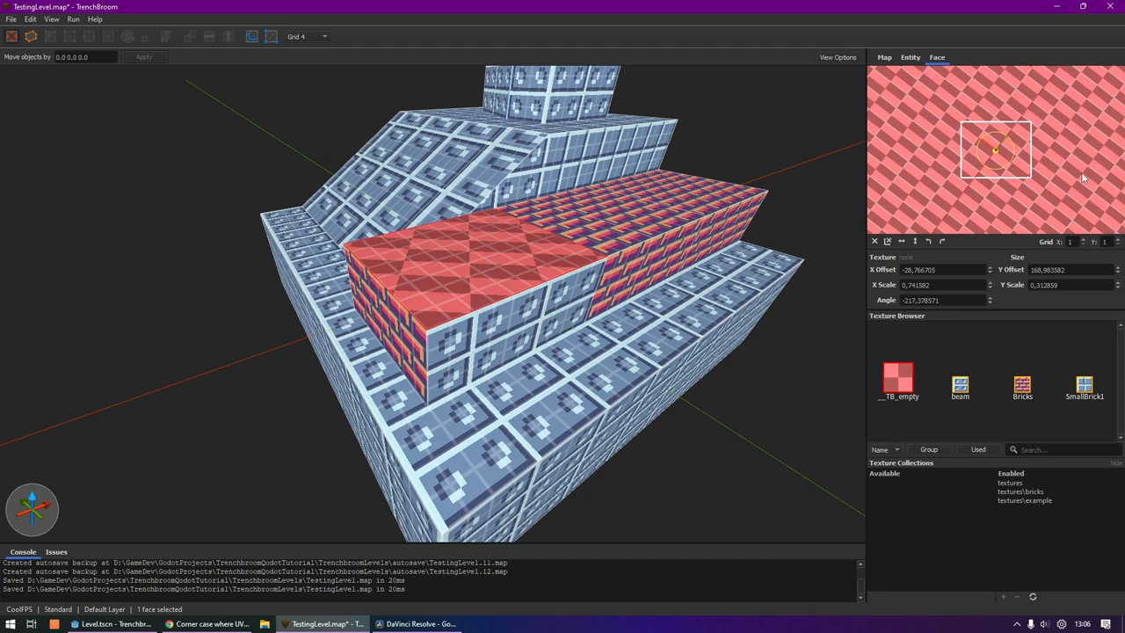
Reset the ledge face's checker texture to world-aligned defaults: zero offset, scale 1, no rotation
click(885, 240)
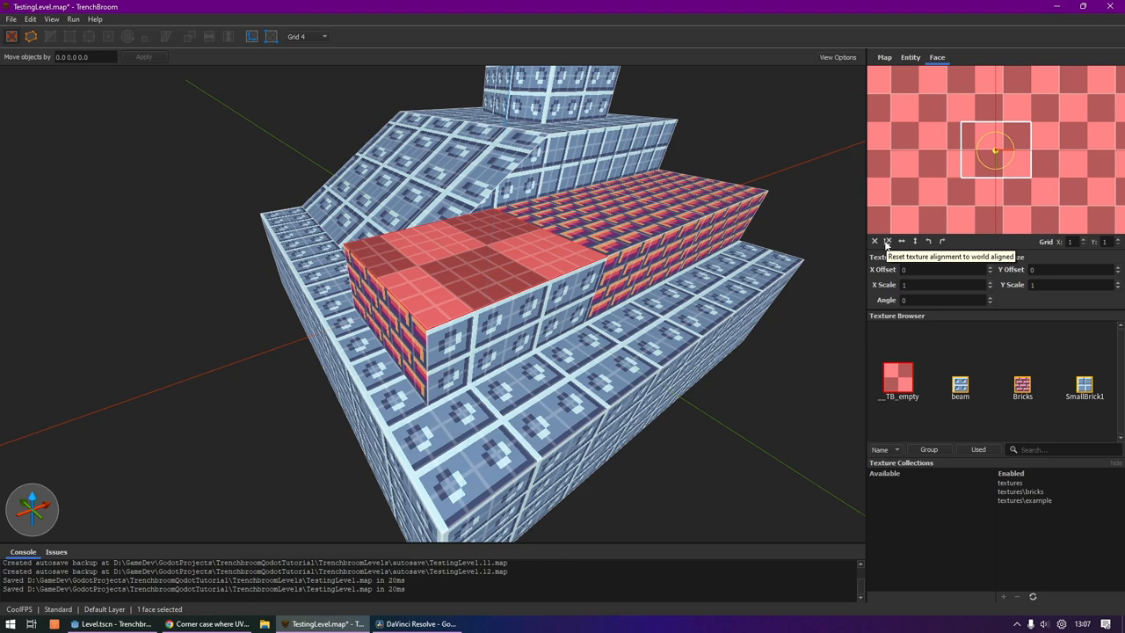
mouse_move(1002, 253)
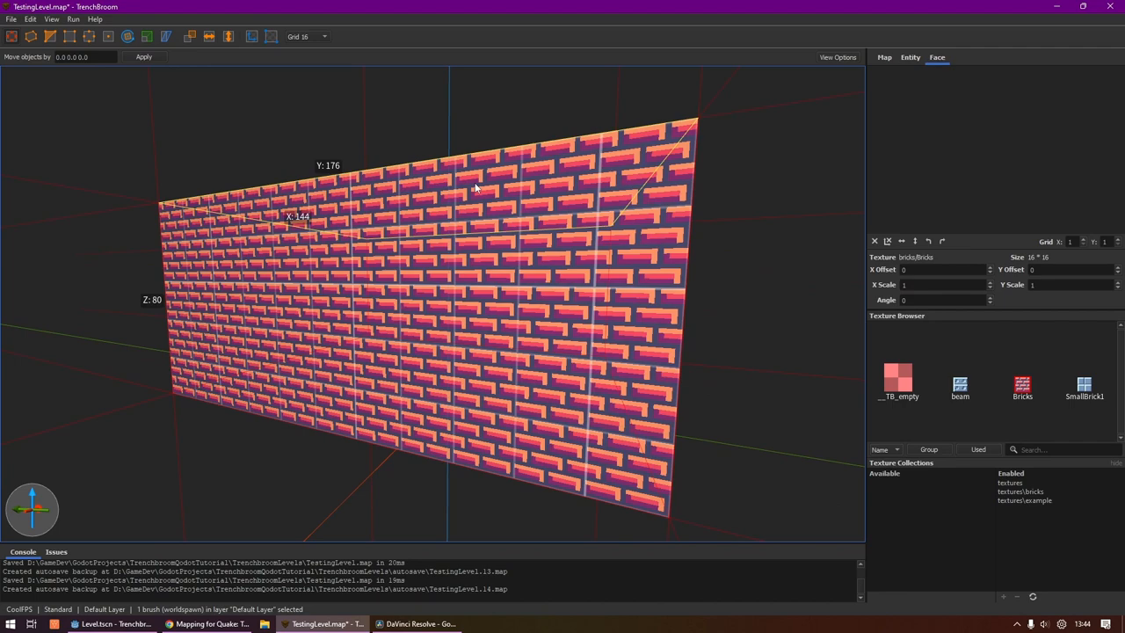
Hollow the brick block into wall brushes via Edit > CSG > Hollow and apply the beam texture
click(29, 17)
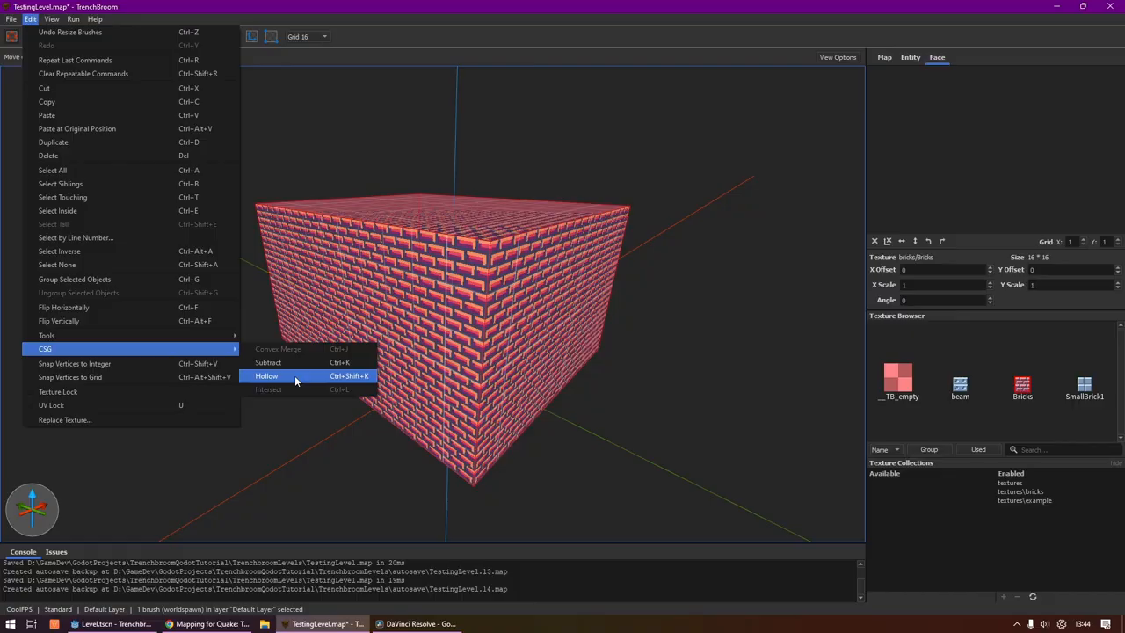
click(266, 376)
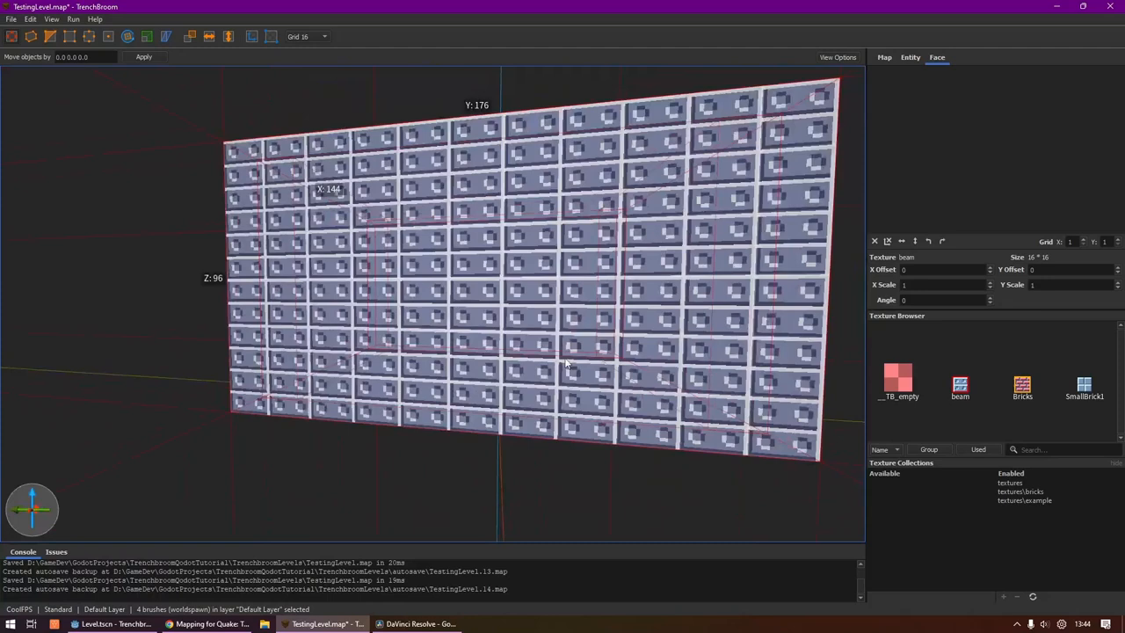
Subtract a small brush from the beam wall via Edit > CSG > Subtract to cut a window opening
click(453, 278)
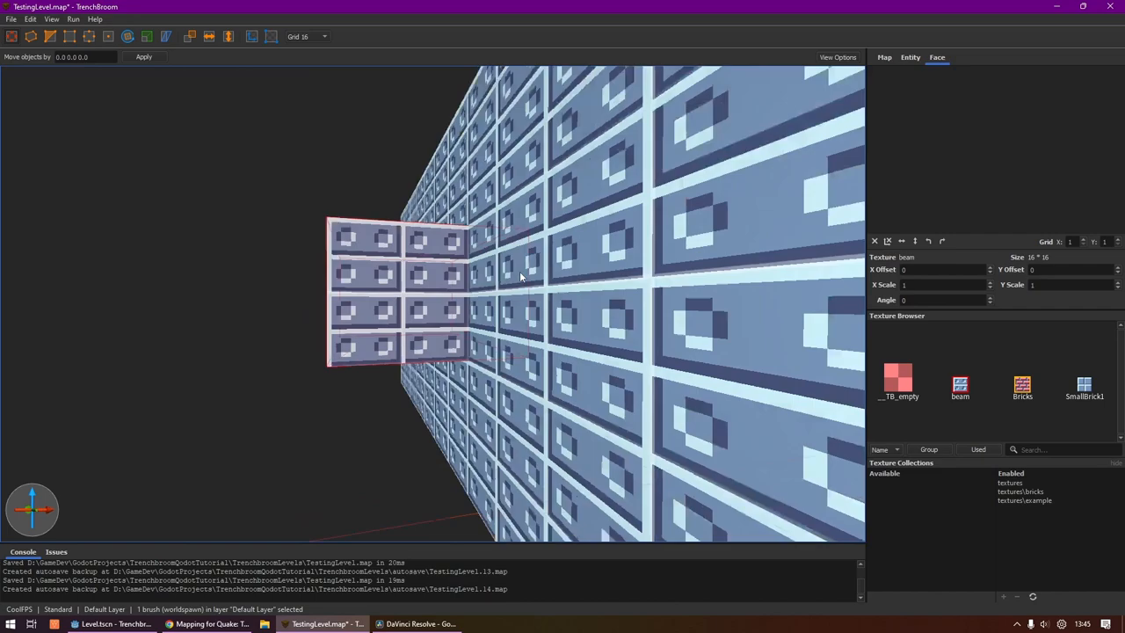
click(30, 18)
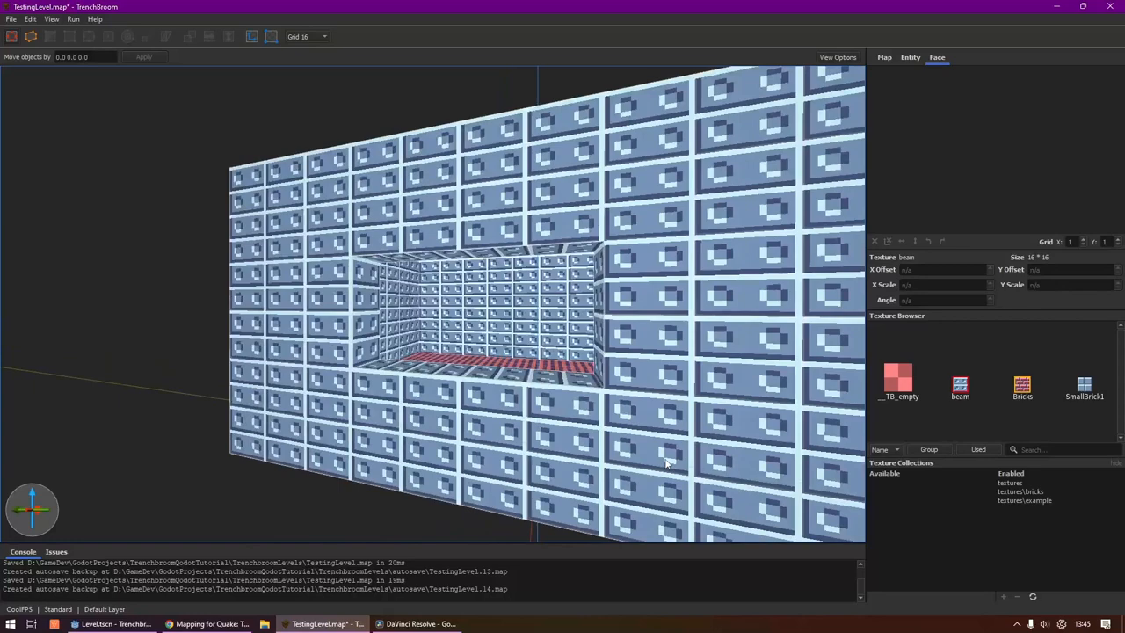
drag(668, 461, 654, 436)
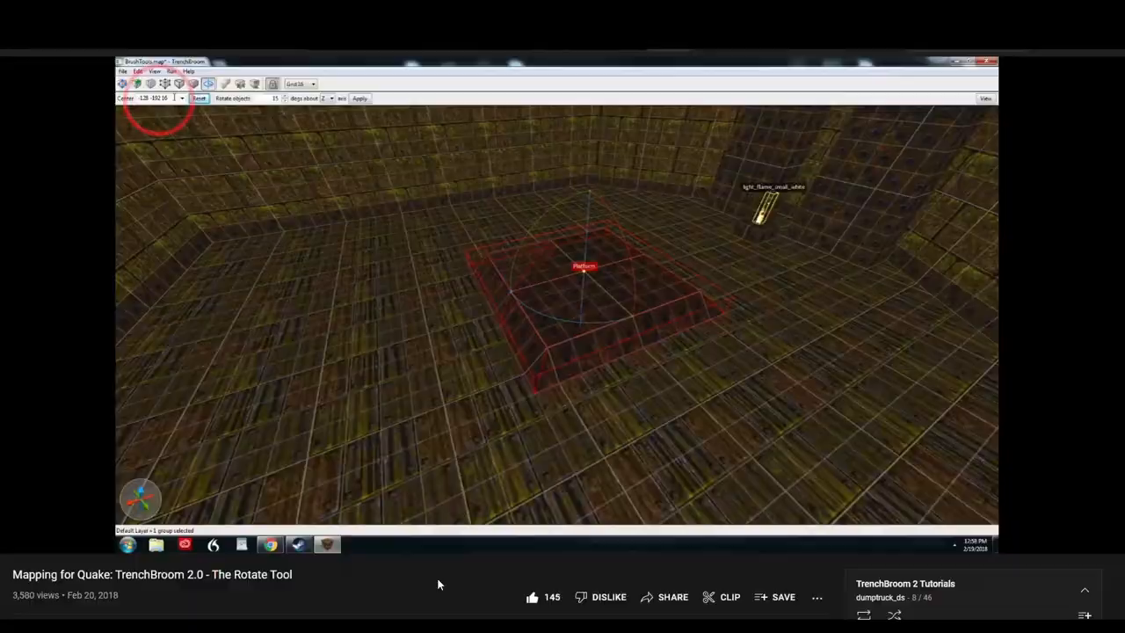
scroll(down, 3)
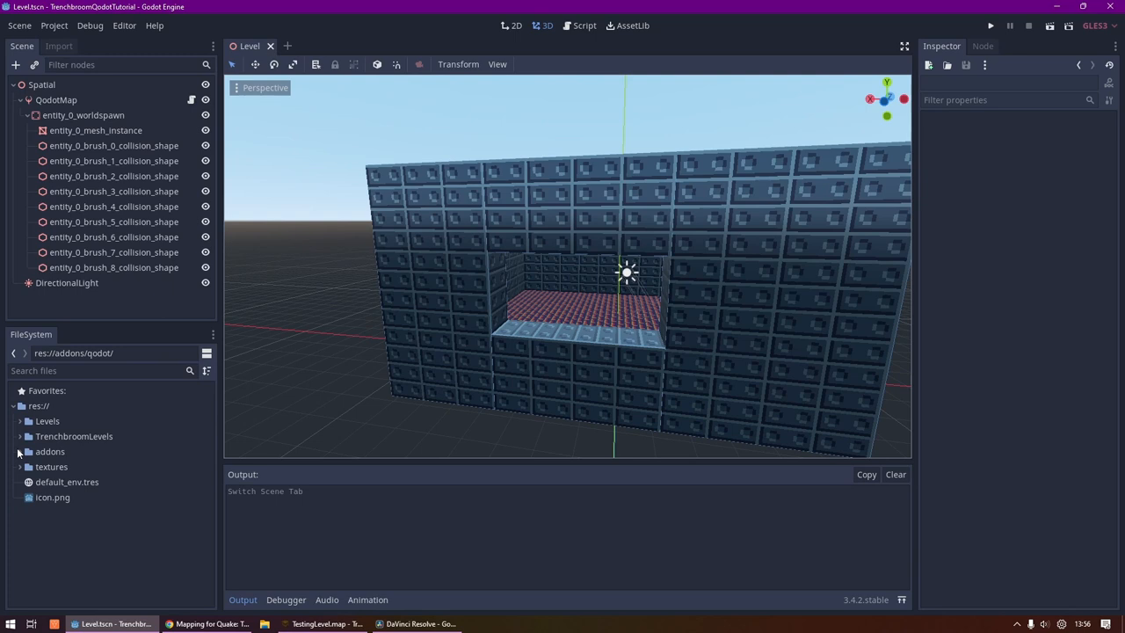
Open addons/qodot/example_scenes 4-advanced-signal-wiring.tscn and view its README node's notes
click(49, 450)
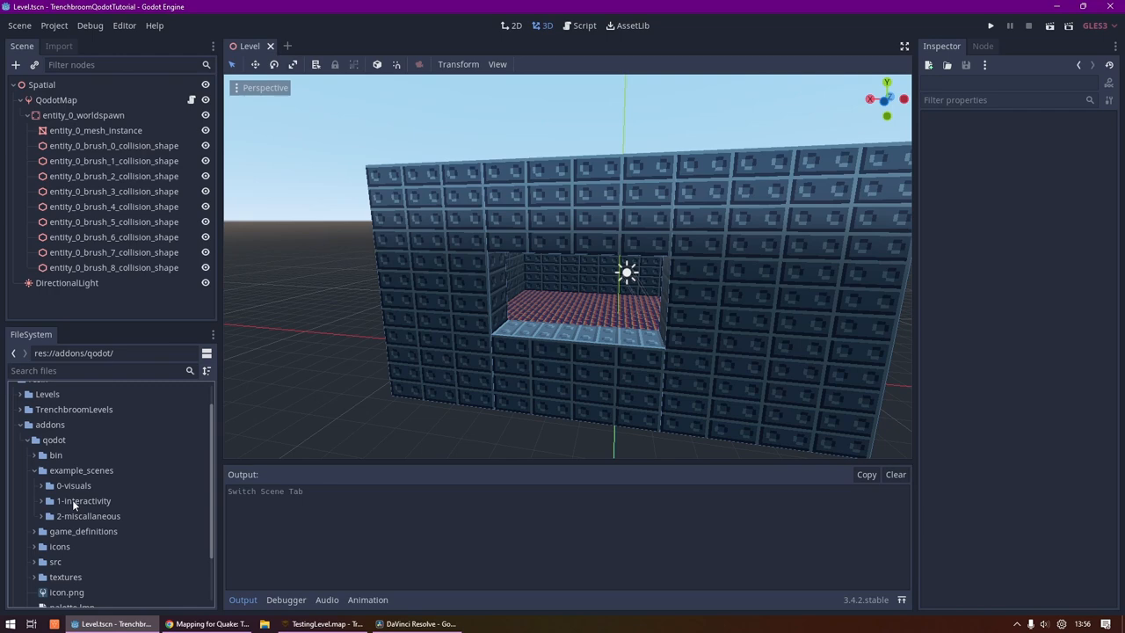
click(74, 485)
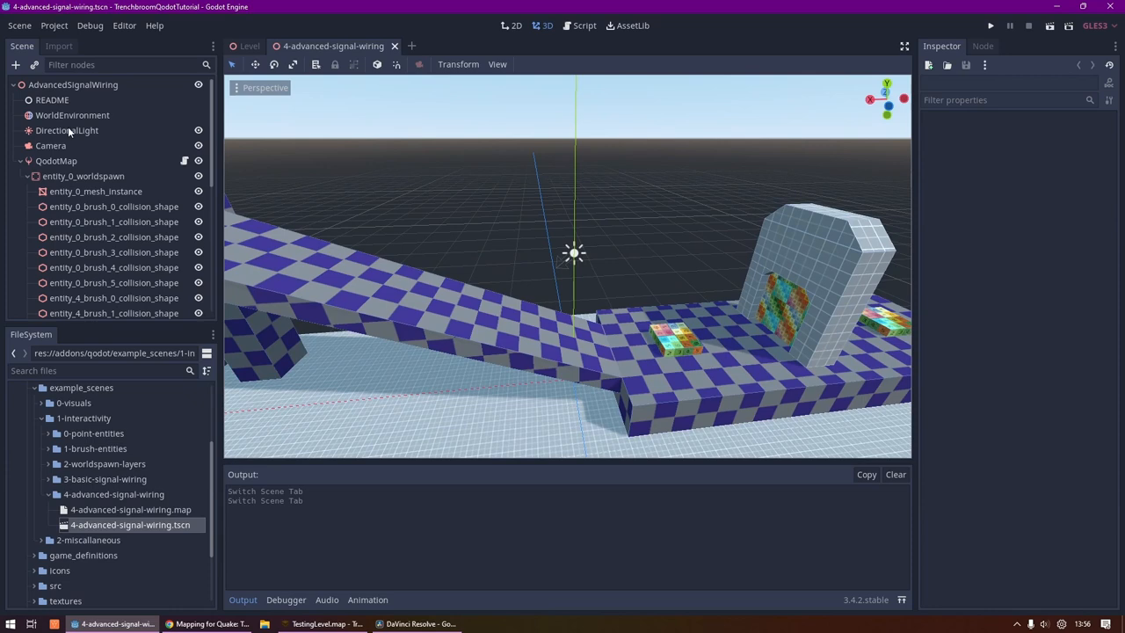
click(53, 98)
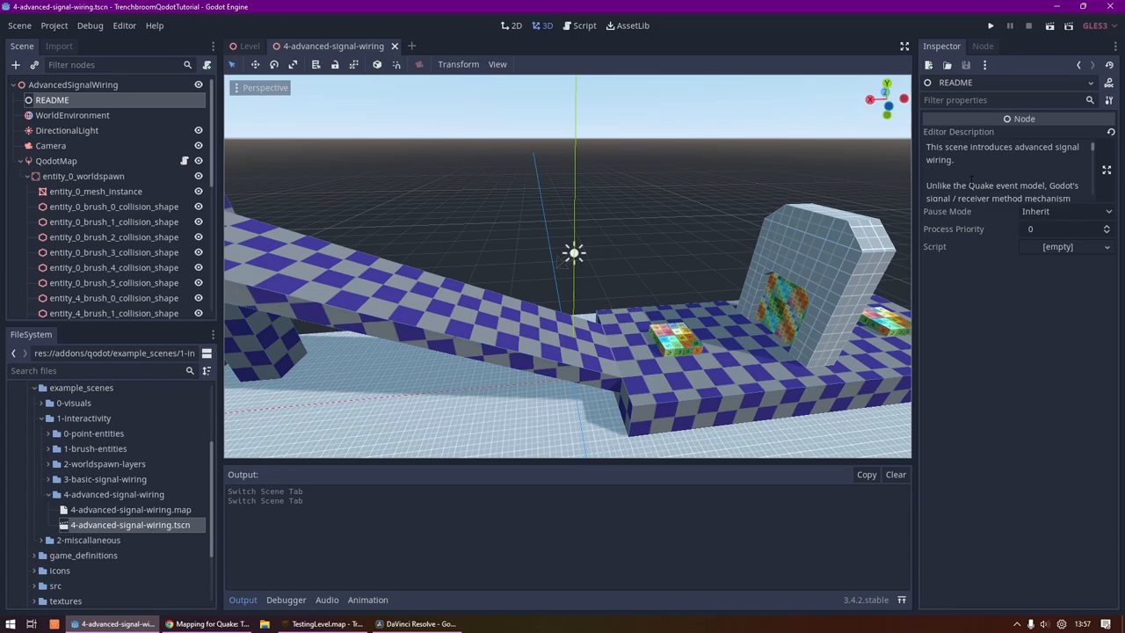
click(1107, 169)
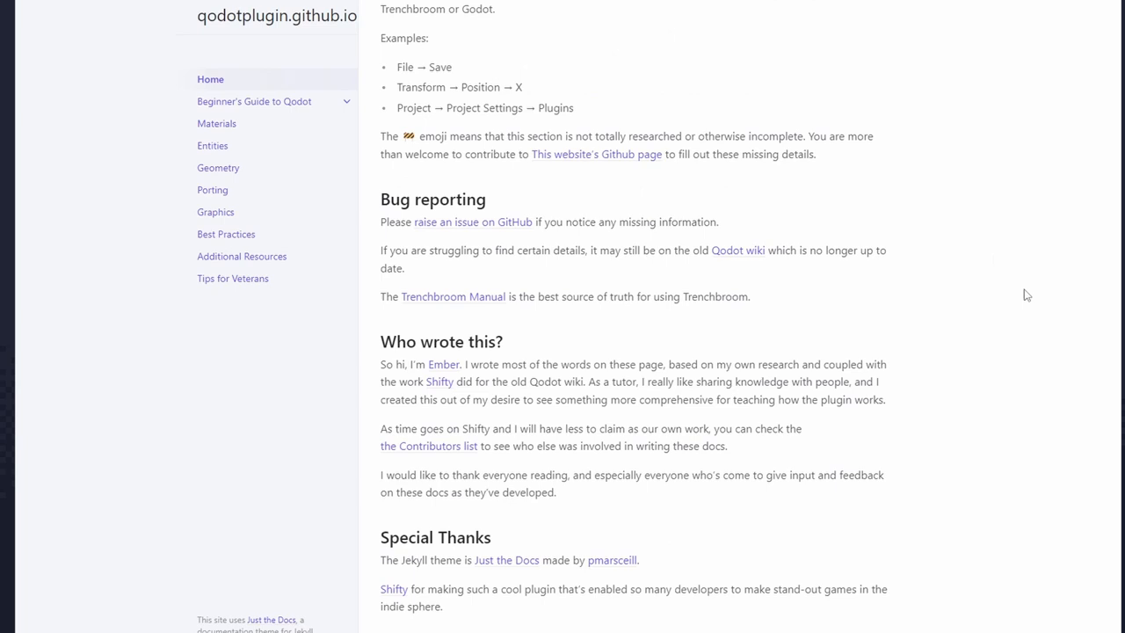
Browse the Entities page from the Qodot documentation sidebar
click(213, 144)
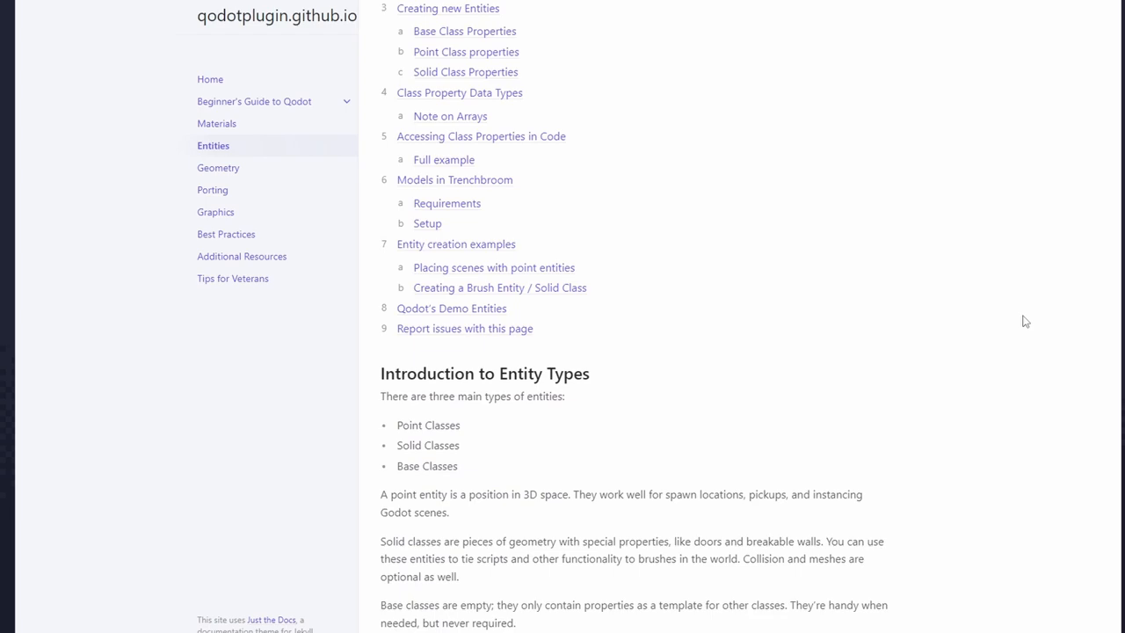
scroll(down, 3)
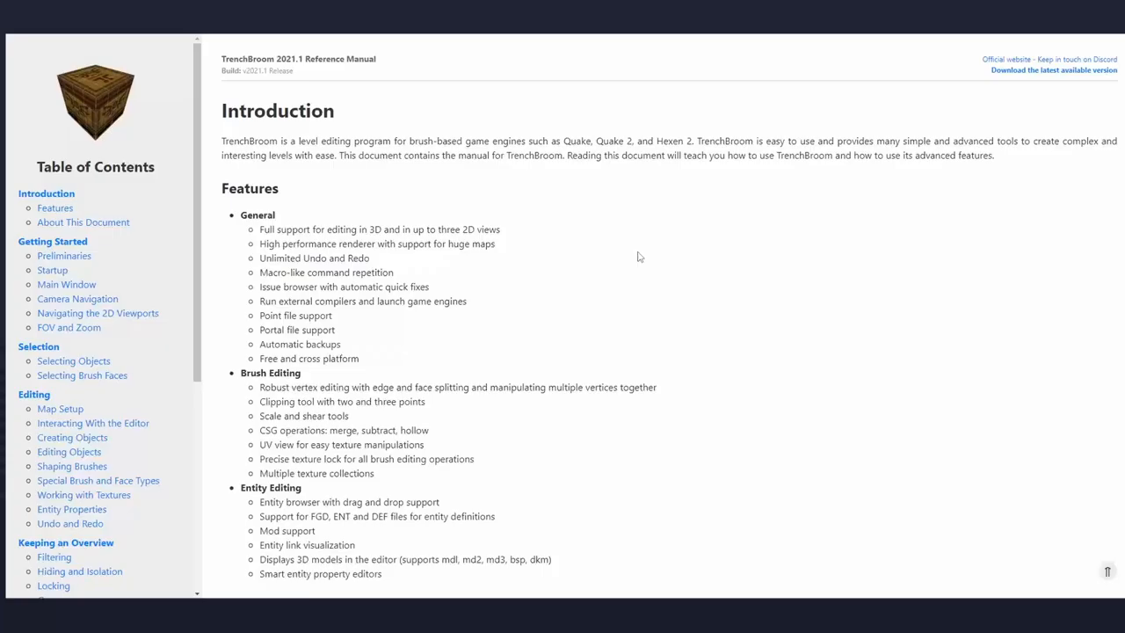
Scroll the Reference Manual past Map Definitions to the Copy and Paste section
scroll(down, 3)
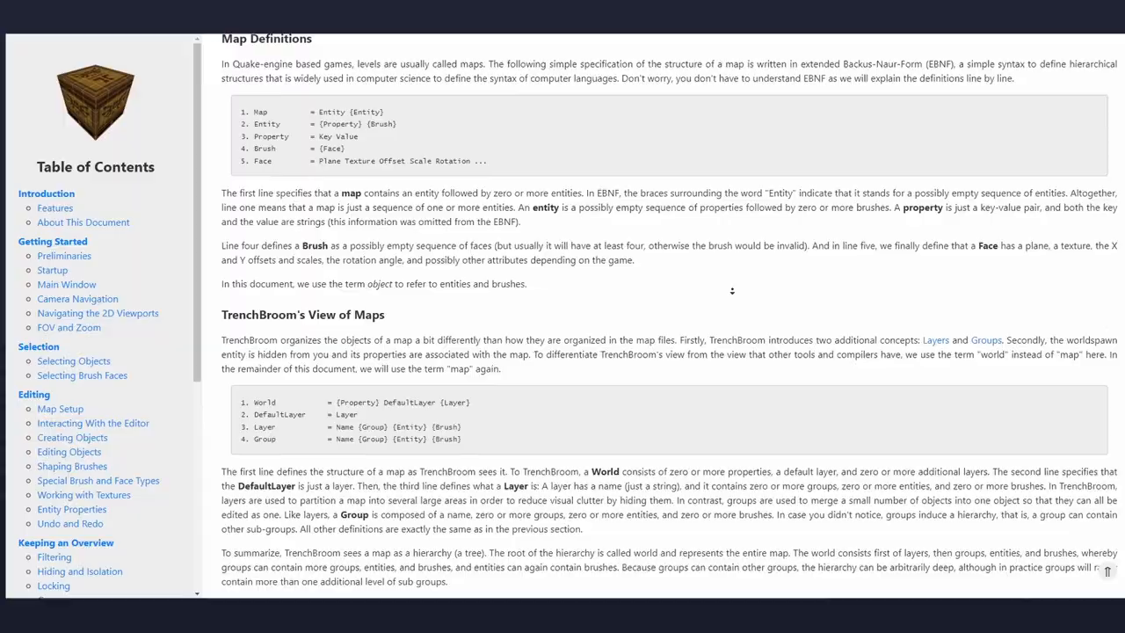
scroll(down, 3)
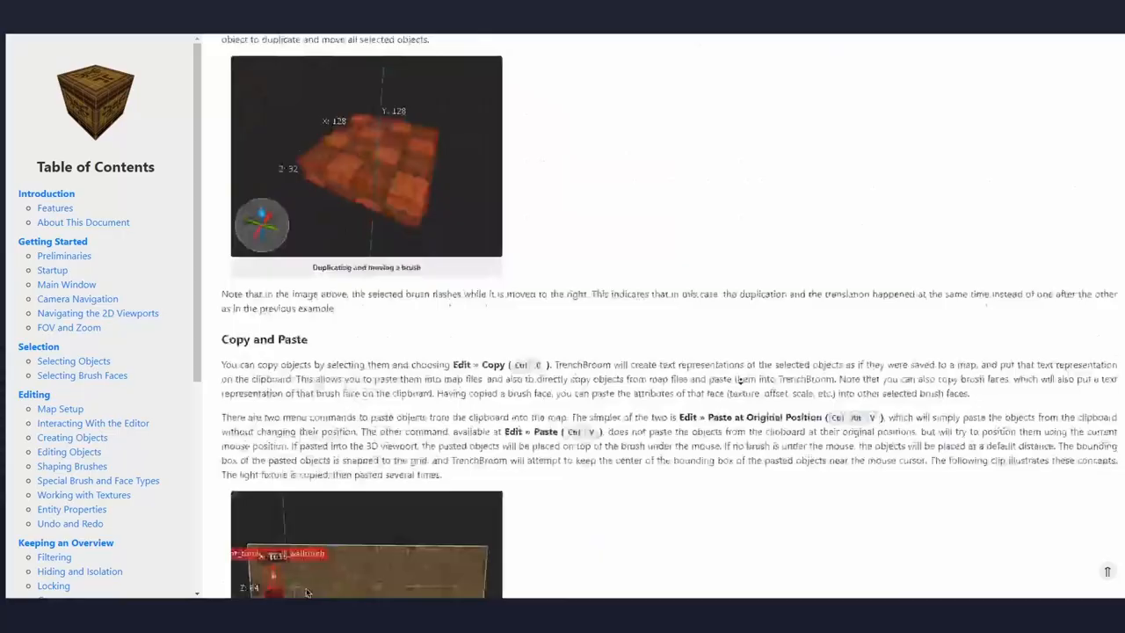
scroll(down, 3)
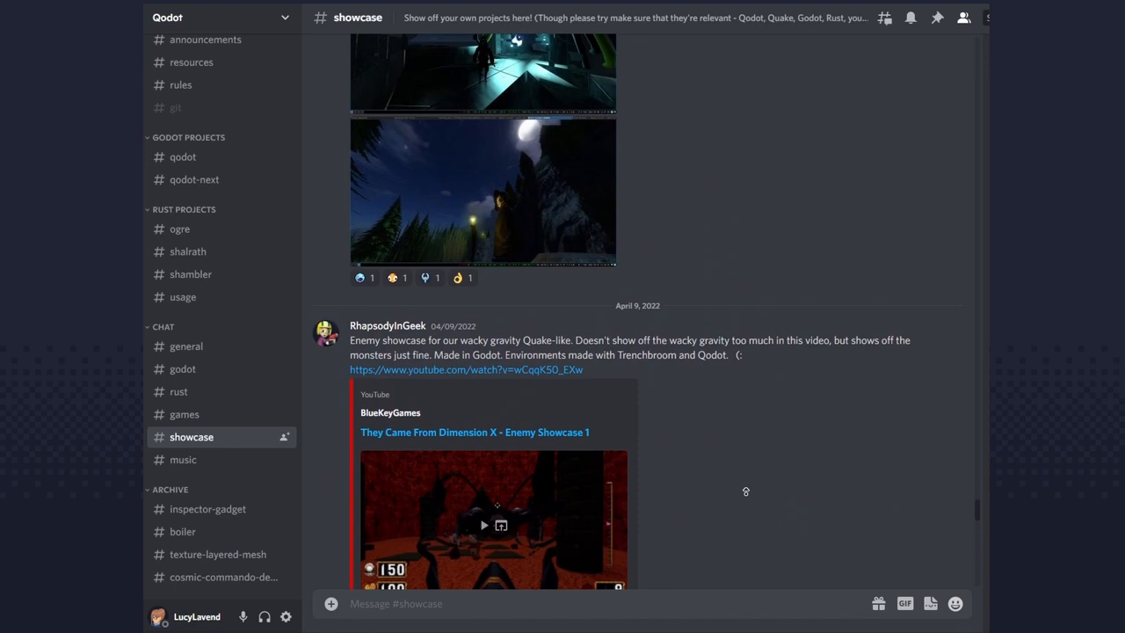
Scroll the Qodot #showcase channel back to March 2022 posts and view a Quake-style level
scroll(up, 3)
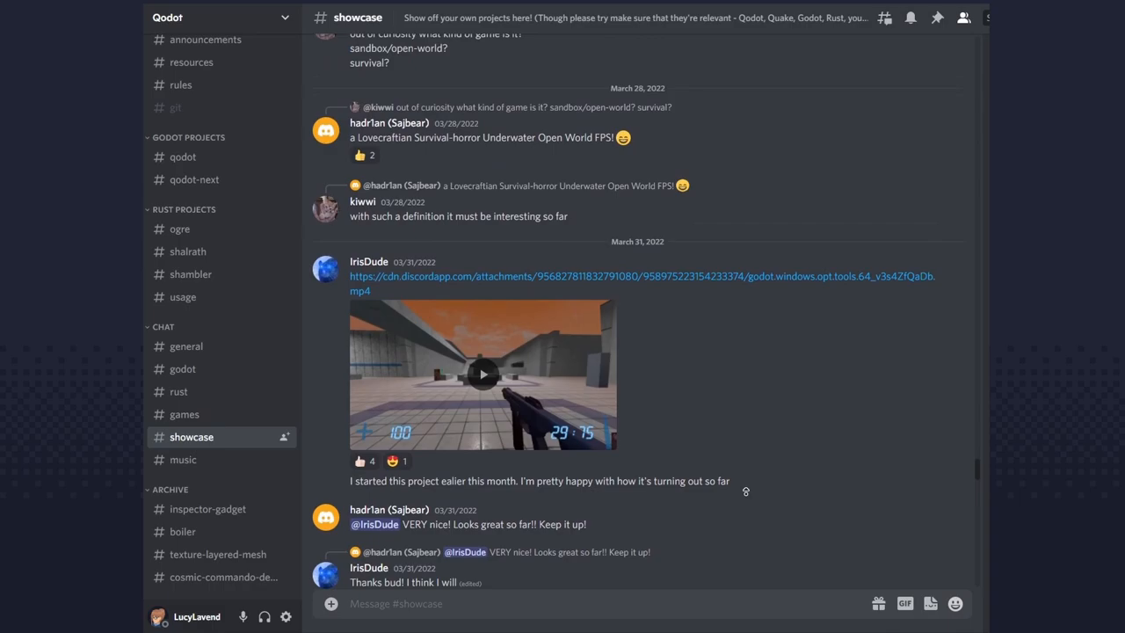
click(481, 374)
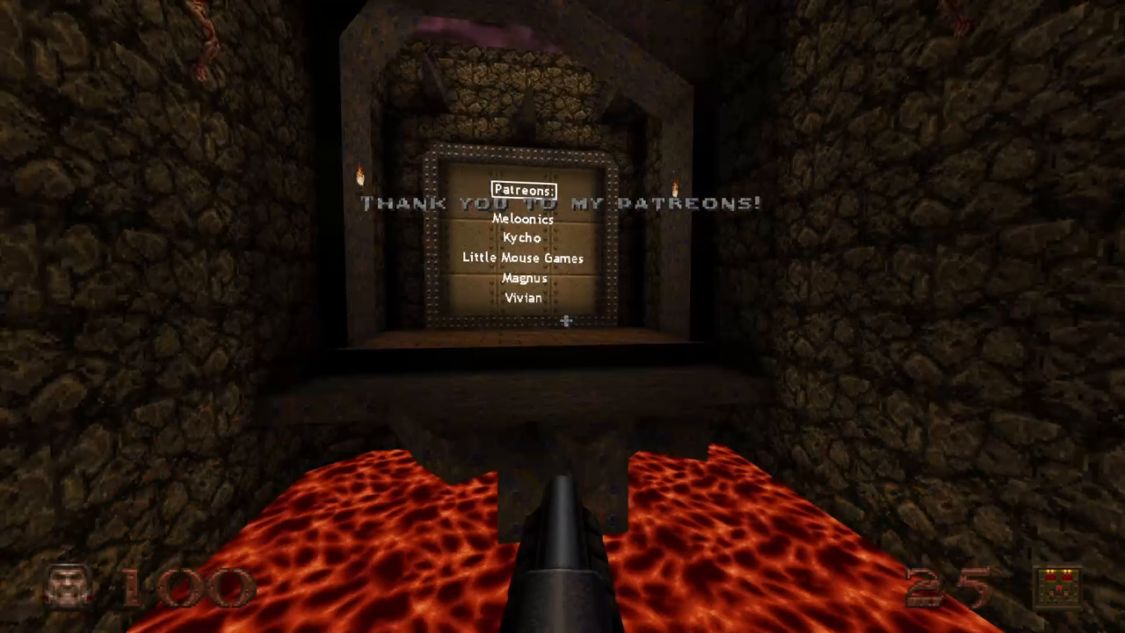